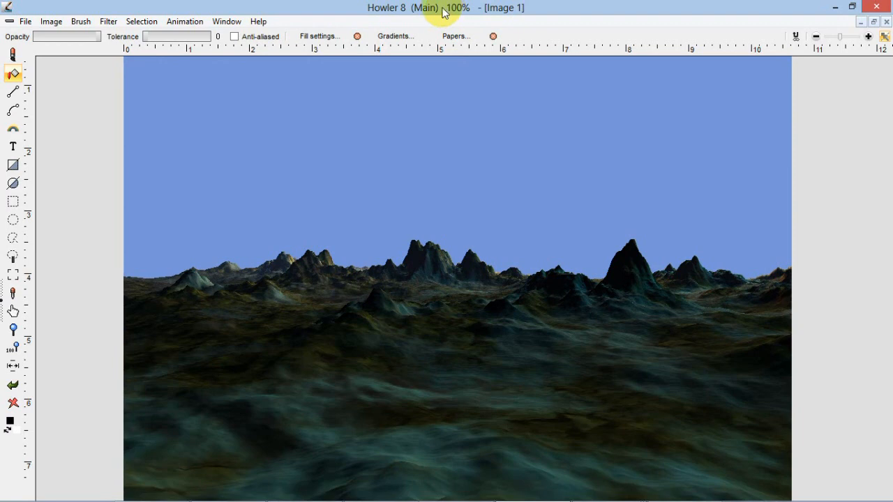
{"action": "mouse_move", "coordinate": [75, 86]}
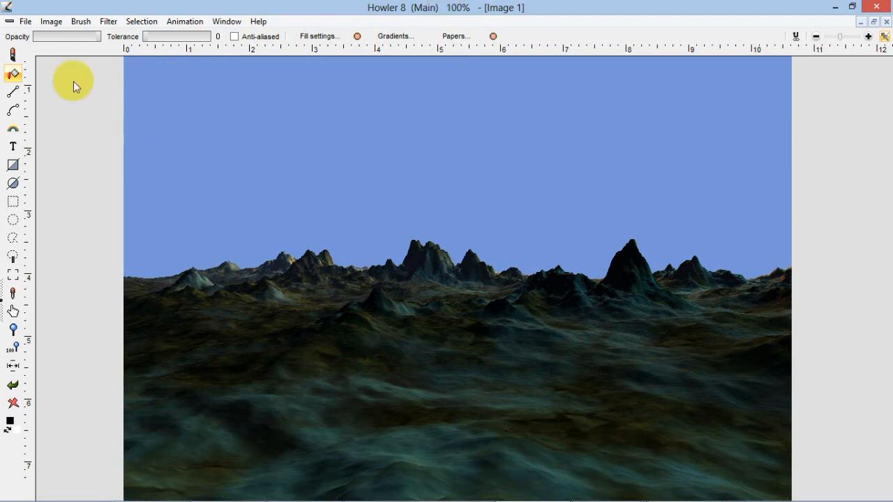
{"action": "mouse_move", "coordinate": [51, 21]}
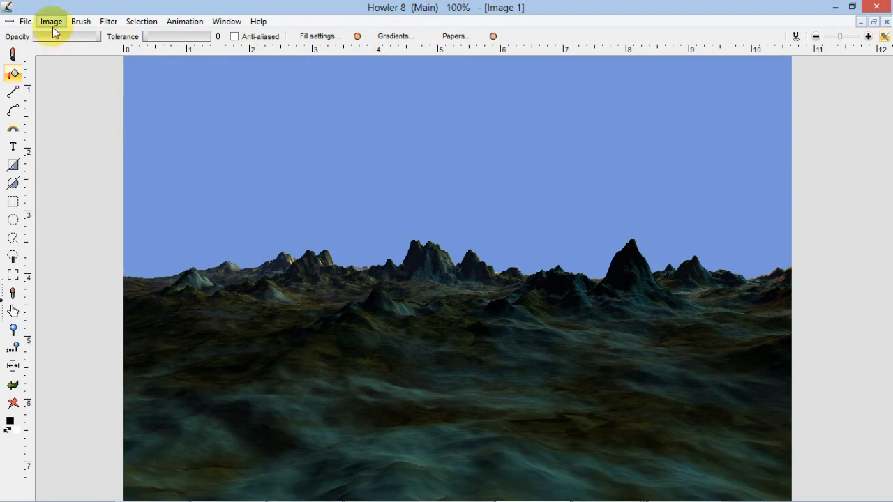
Swap buffers via the image menu to view the other buffer, then return to the terrain image.
{"action": "left_click", "coordinate": [50, 21]}
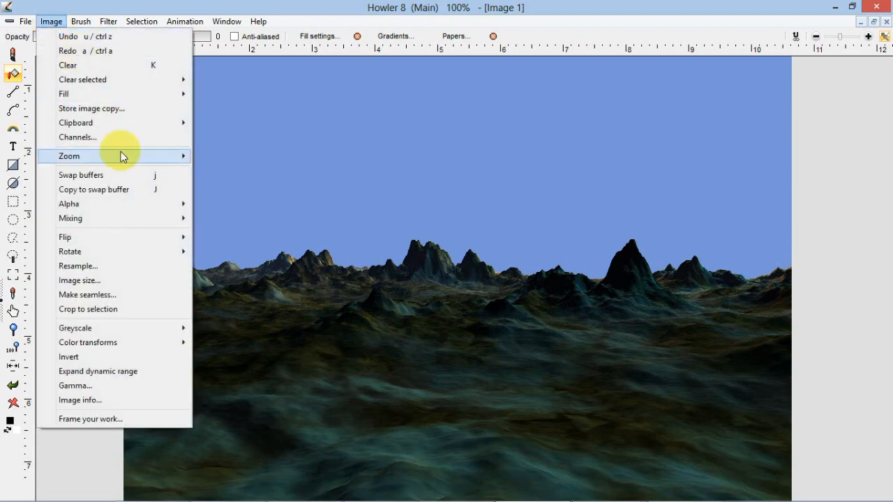
{"action": "mouse_move", "coordinate": [114, 176]}
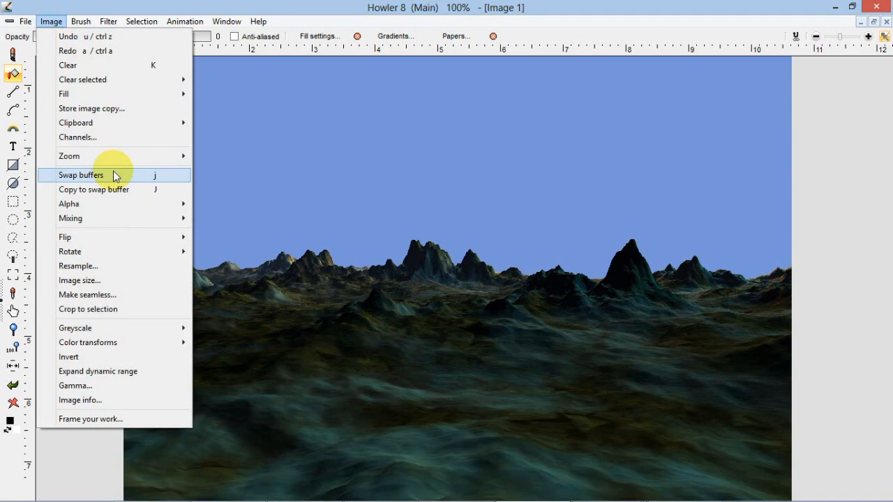
{"action": "left_click", "coordinate": [81, 175]}
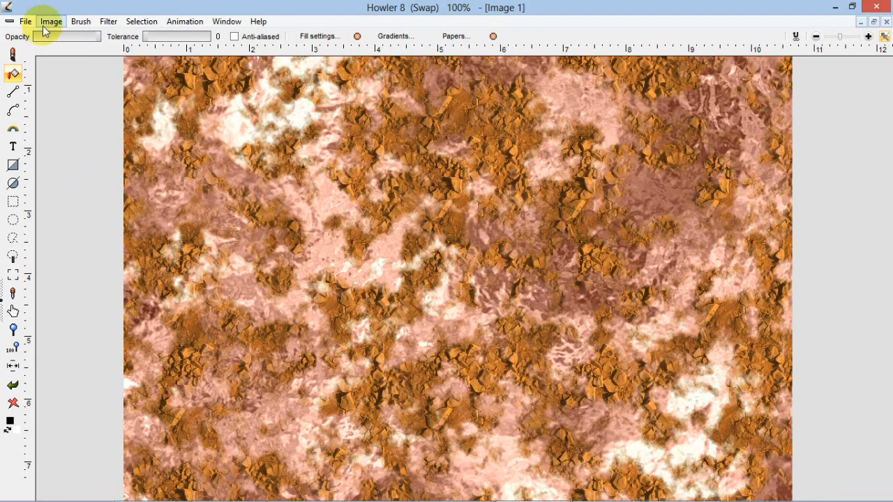
{"action": "left_click", "coordinate": [50, 21]}
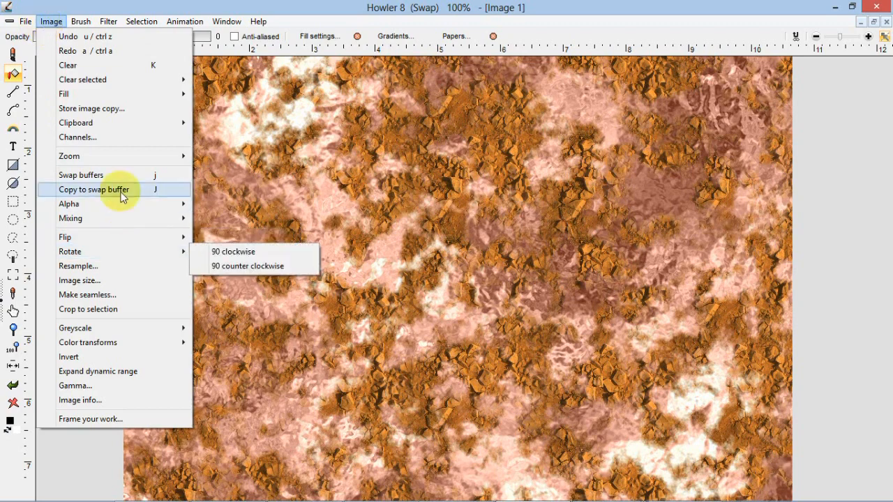
{"action": "mouse_move", "coordinate": [114, 176]}
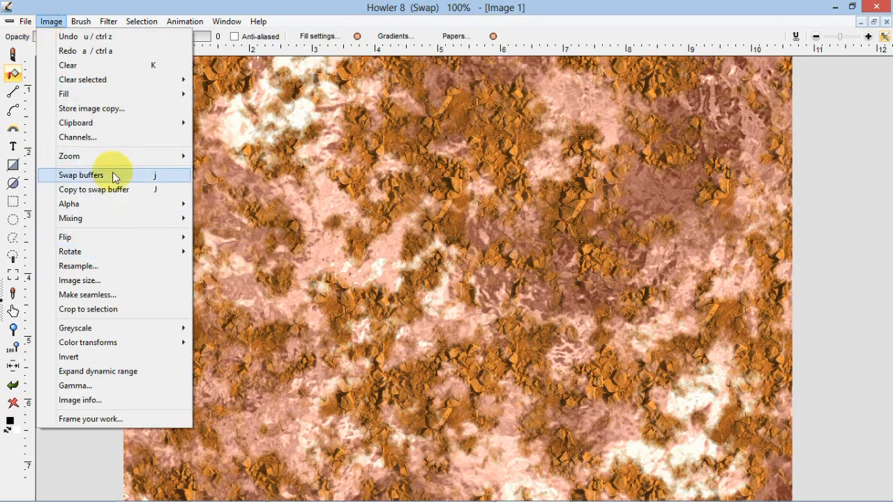
{"action": "left_click", "coordinate": [81, 175]}
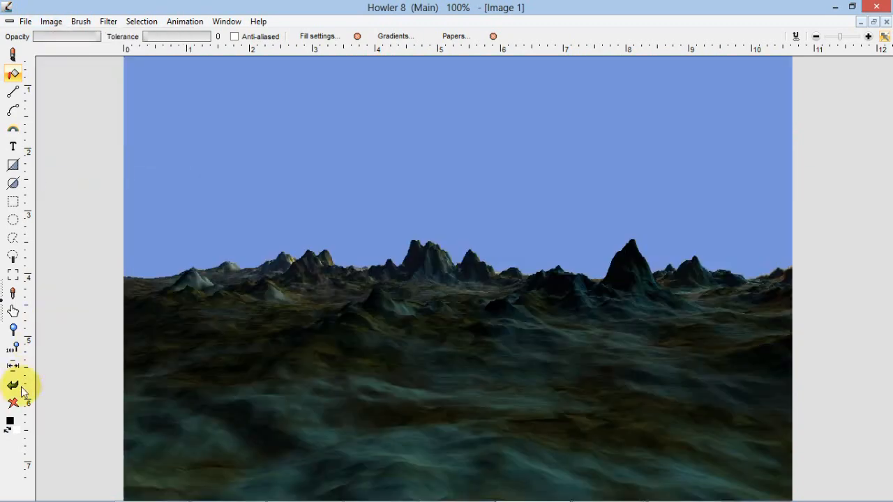
View the rust texture and the grayscale cloud heightmap, then reopen the 3D Designer settings.
{"action": "left_click", "coordinate": [12, 385]}
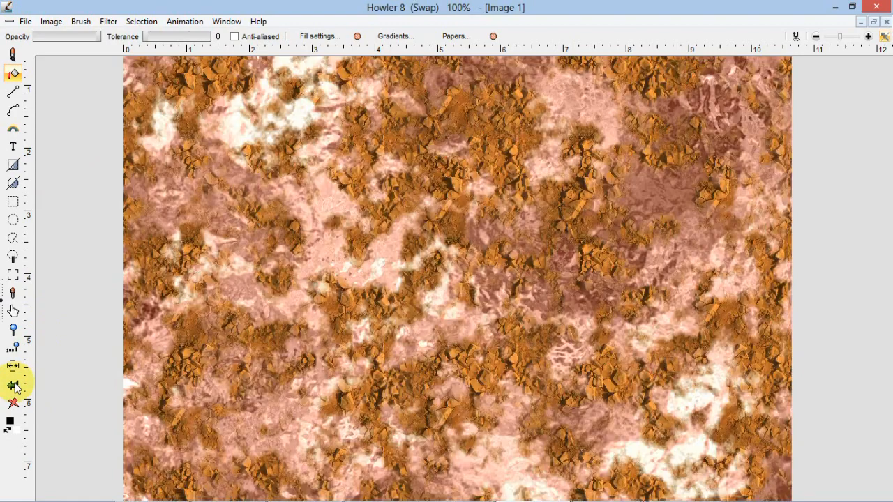
{"action": "left_click", "coordinate": [12, 386]}
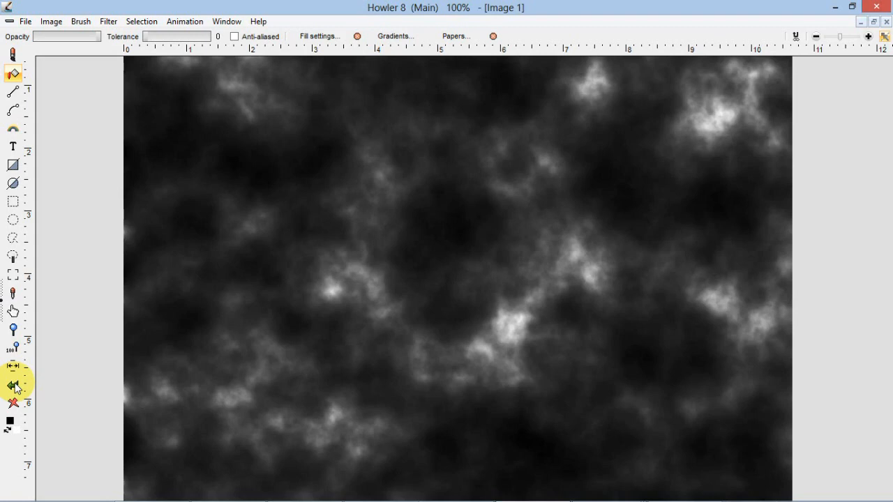
{"action": "left_click", "coordinate": [108, 21]}
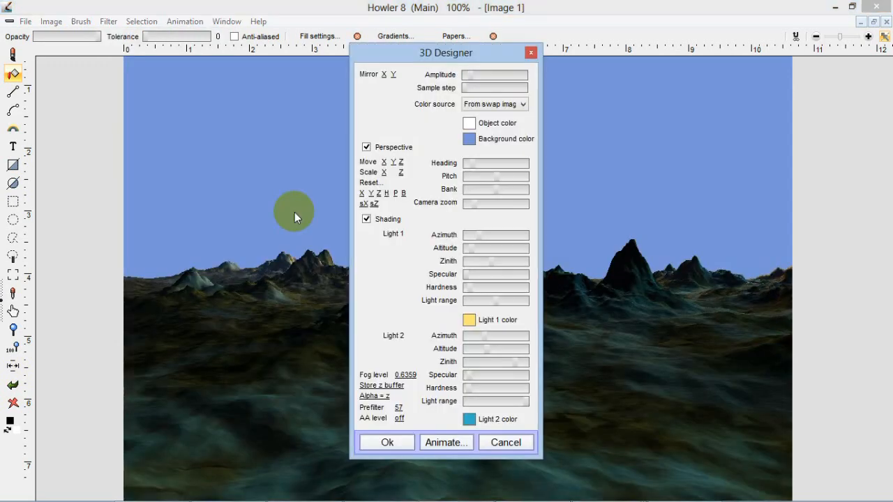
Move the 3D Designer window aside and close it without applying, leaving the terrain render.
{"action": "left_click_drag", "start_coordinate": [445, 53], "coordinate": [169, 47]}
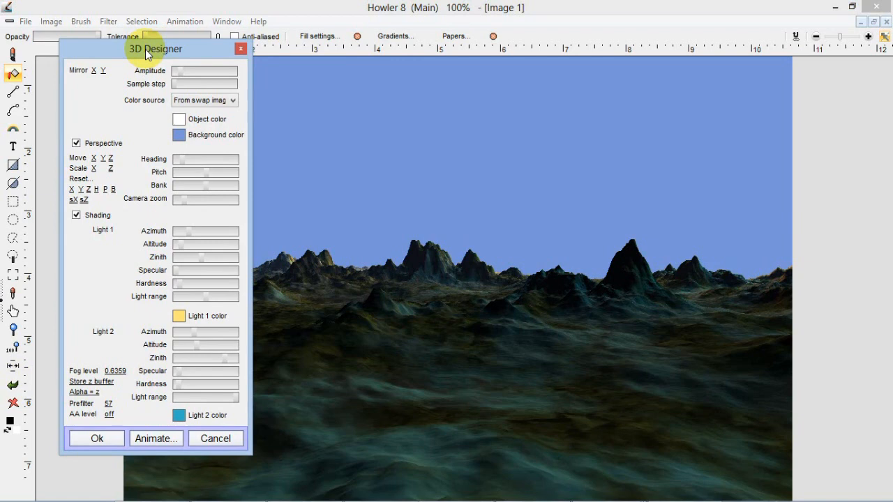
{"action": "mouse_move", "coordinate": [61, 302]}
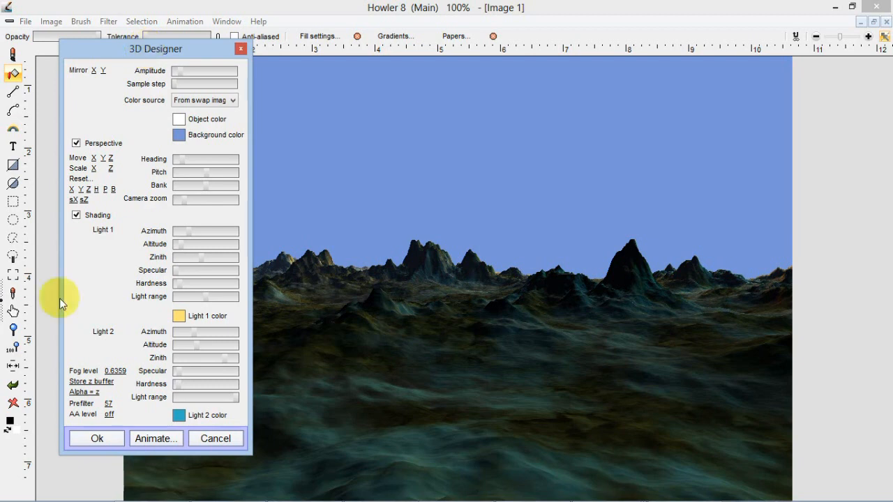
{"action": "mouse_move", "coordinate": [209, 444]}
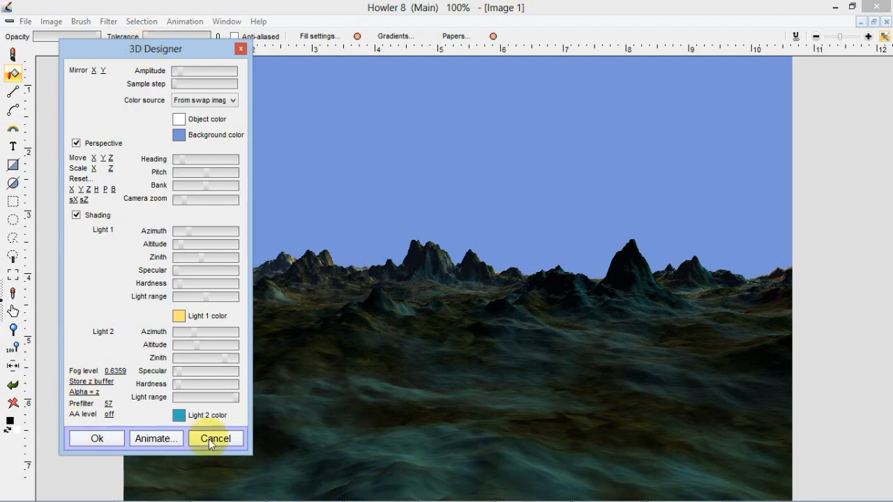
{"action": "mouse_move", "coordinate": [282, 89]}
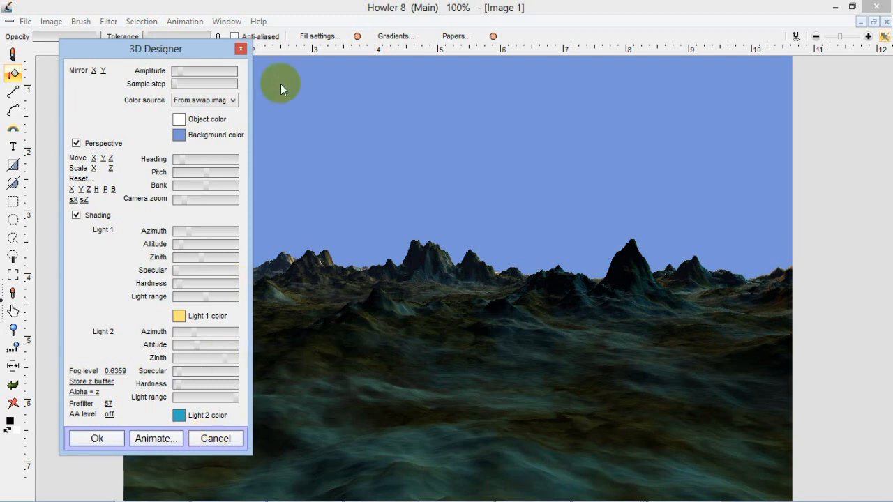
{"action": "mouse_move", "coordinate": [240, 49]}
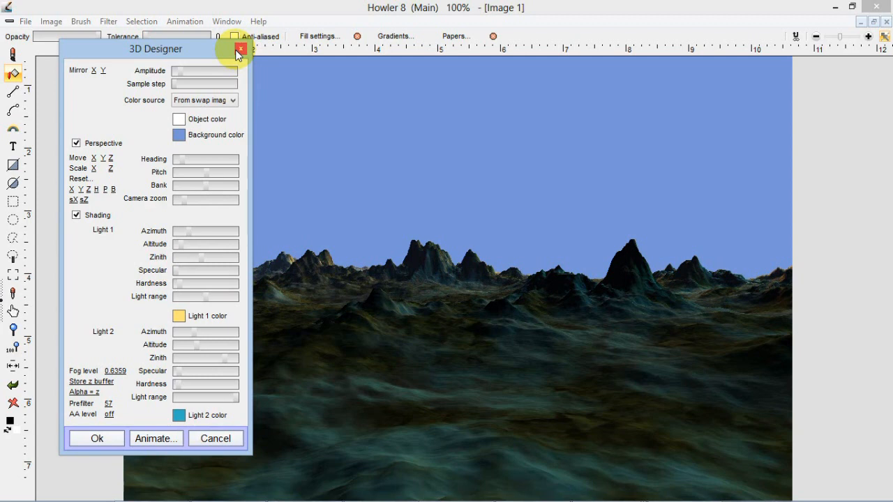
{"action": "left_click", "coordinate": [240, 48]}
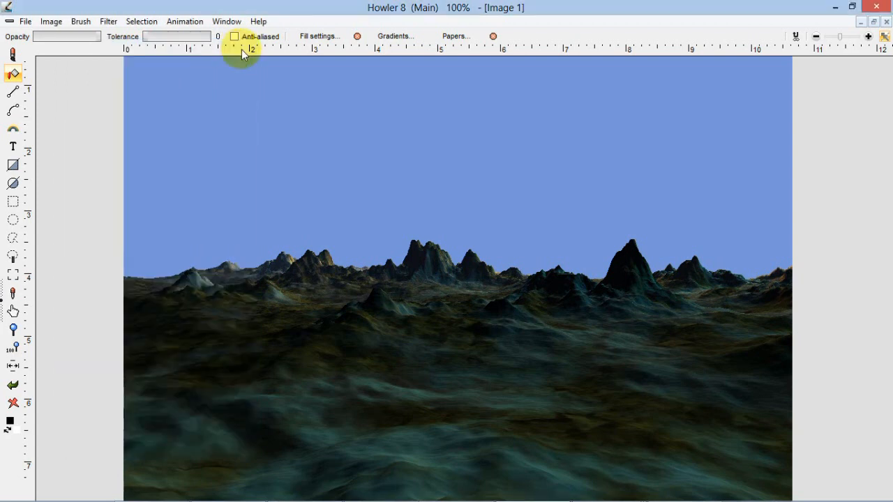
Undo back to the cloud heightmap and launch Filter > Transform > 3D designer on it.
{"action": "left_click", "coordinate": [108, 21]}
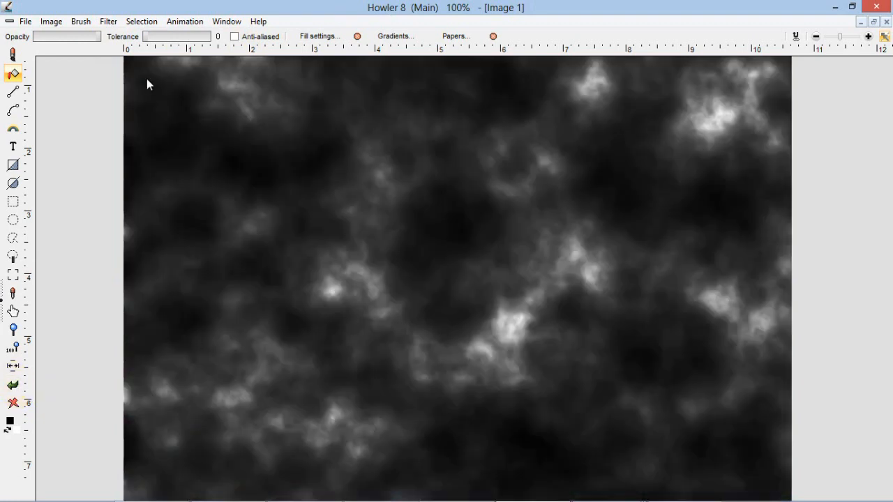
{"action": "left_click", "coordinate": [109, 21]}
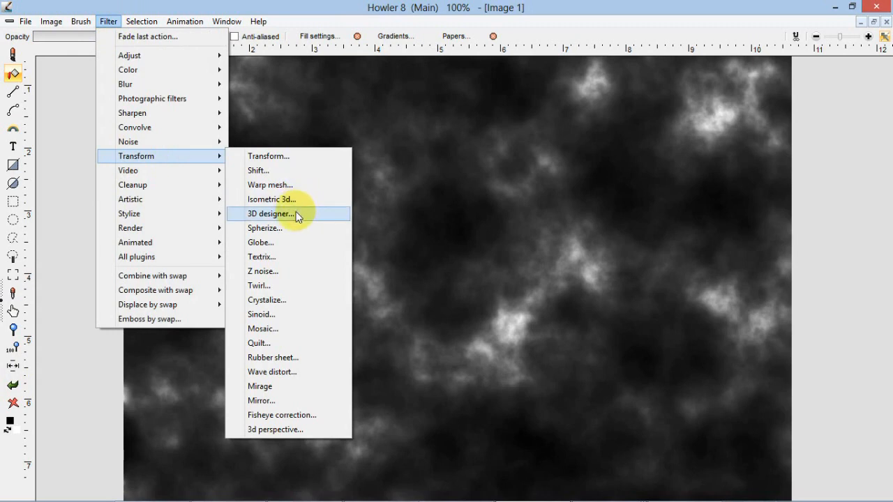
{"action": "left_click", "coordinate": [271, 213]}
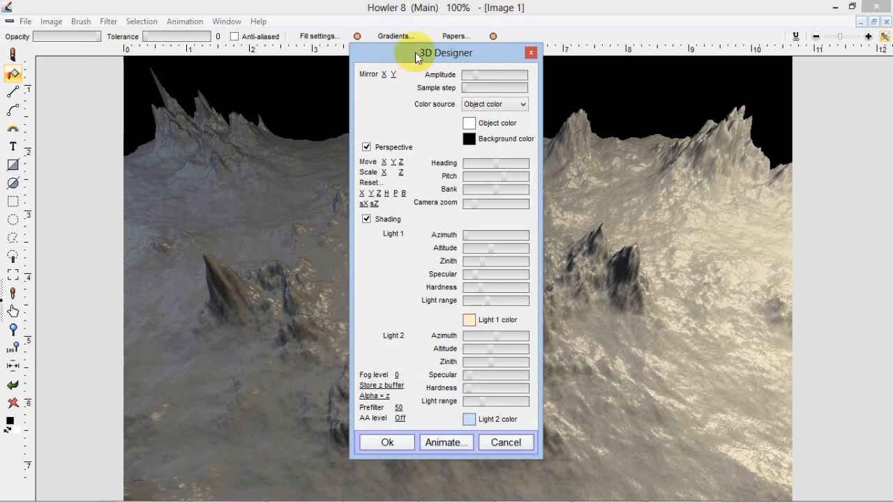
Move the 3D Designer aside and lower the terrain height so the peaks look rounder.
{"action": "left_click_drag", "start_coordinate": [444, 53], "coordinate": [137, 63]}
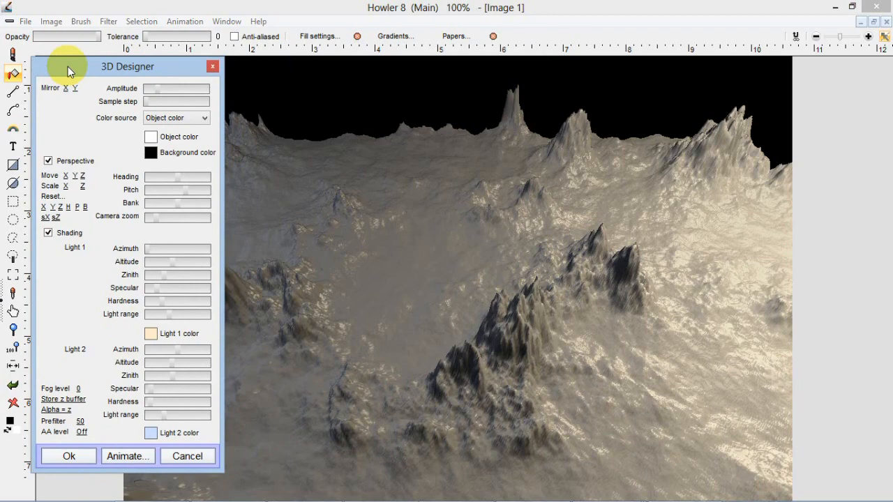
{"action": "mouse_move", "coordinate": [402, 246]}
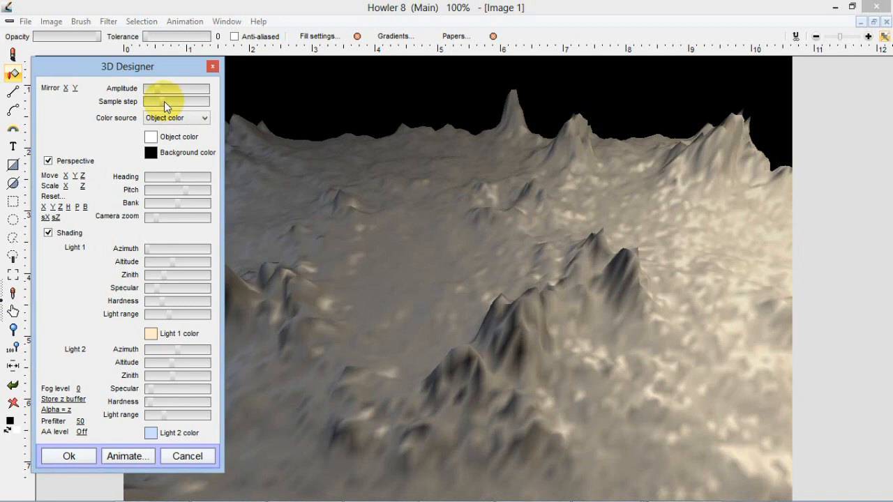
{"action": "mouse_move", "coordinate": [185, 183]}
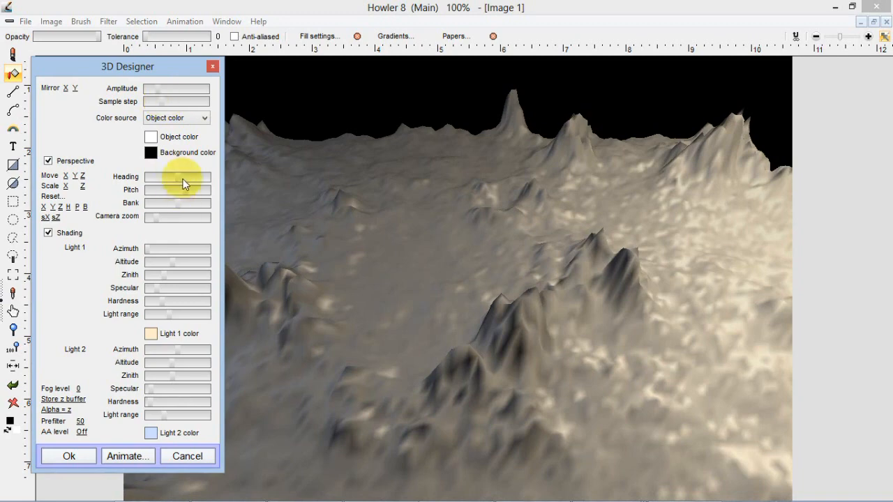
{"action": "left_click_drag", "start_coordinate": [181, 178], "coordinate": [196, 178]}
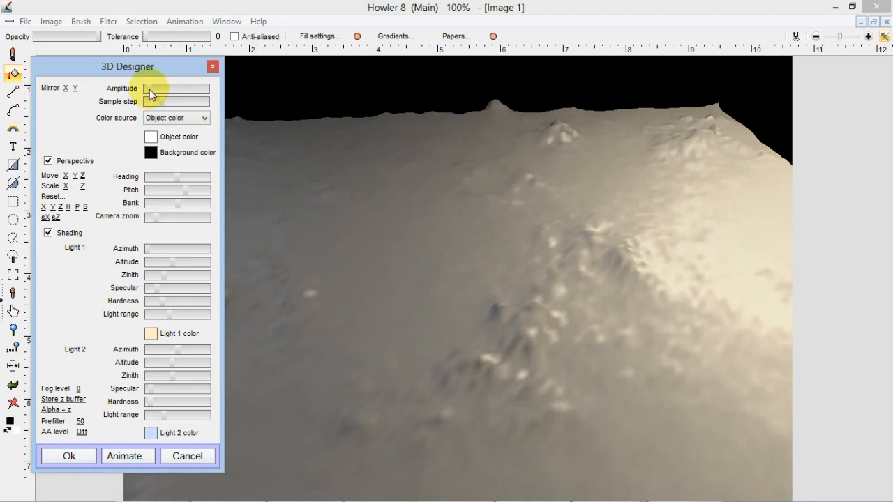
{"action": "mouse_move", "coordinate": [151, 170]}
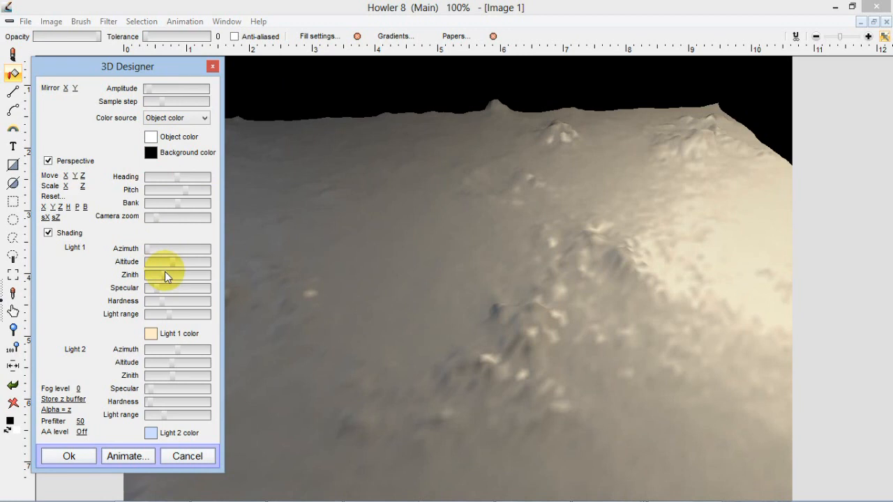
Lower the Amplitude further until the terrain becomes an almost flat, featureless plane.
{"action": "left_click", "coordinate": [48, 232]}
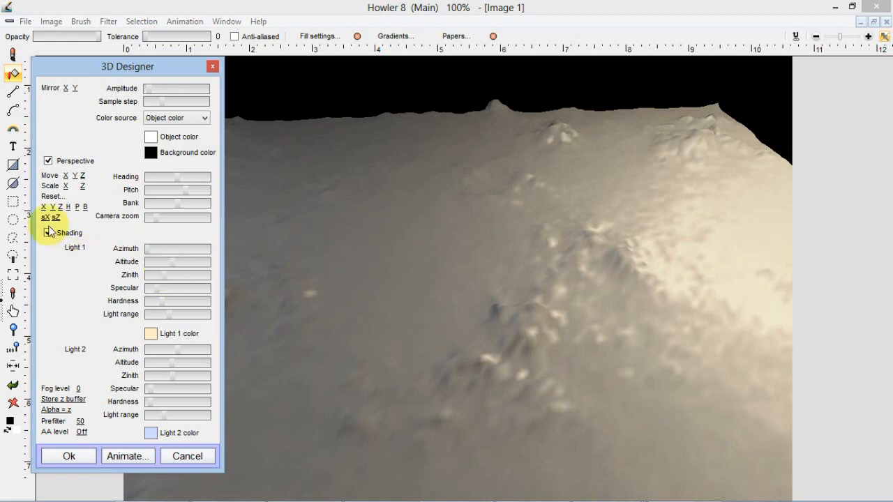
{"action": "left_click", "coordinate": [48, 231]}
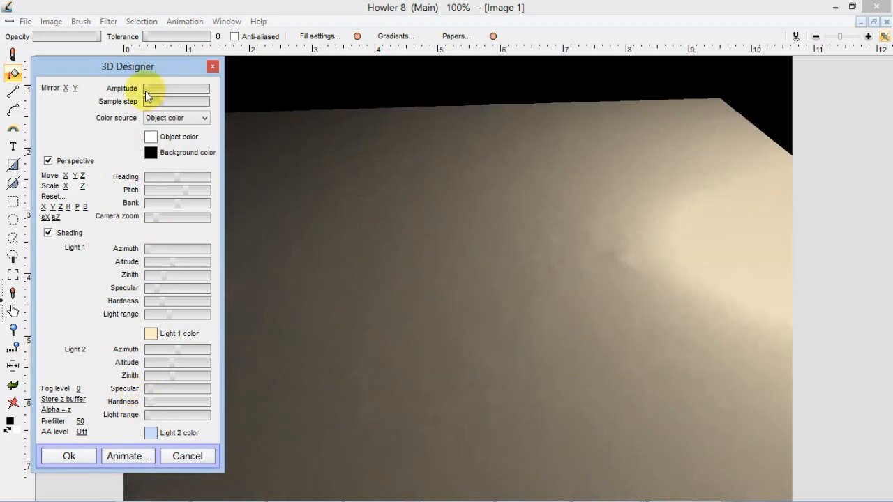
{"action": "mouse_move", "coordinate": [519, 192]}
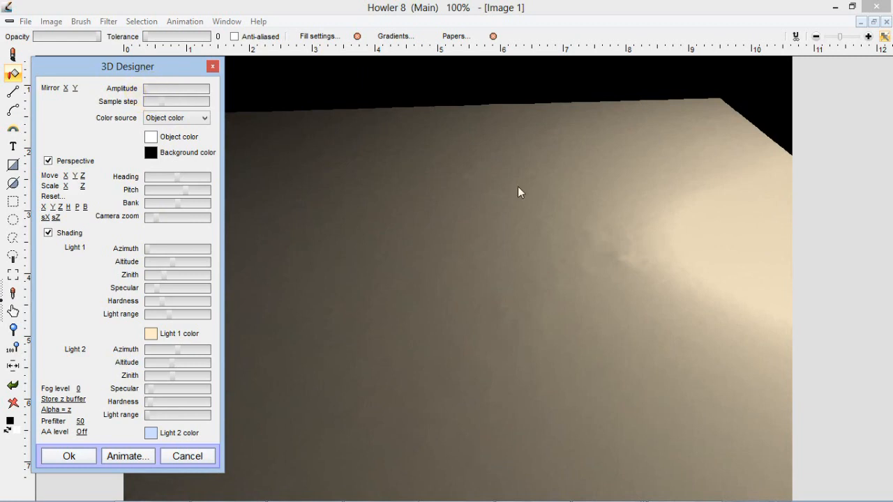
{"action": "mouse_move", "coordinate": [770, 234]}
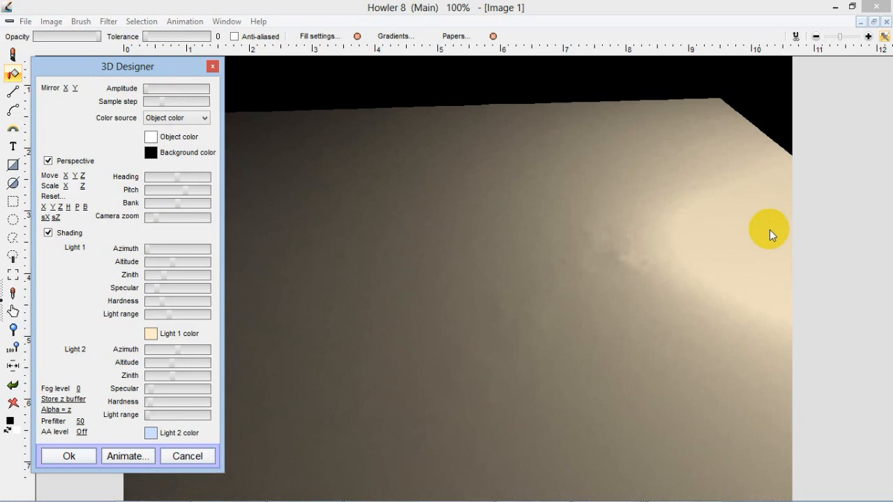
{"action": "mouse_move", "coordinate": [438, 196]}
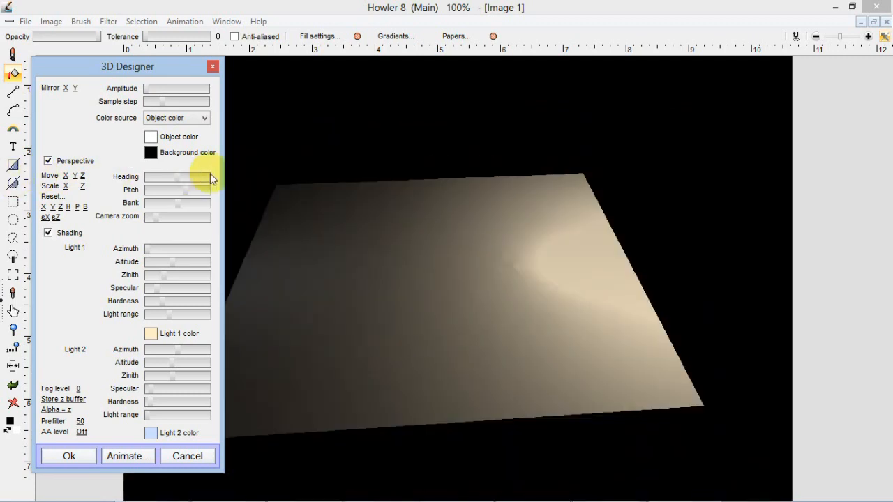
{"action": "mouse_move", "coordinate": [328, 167]}
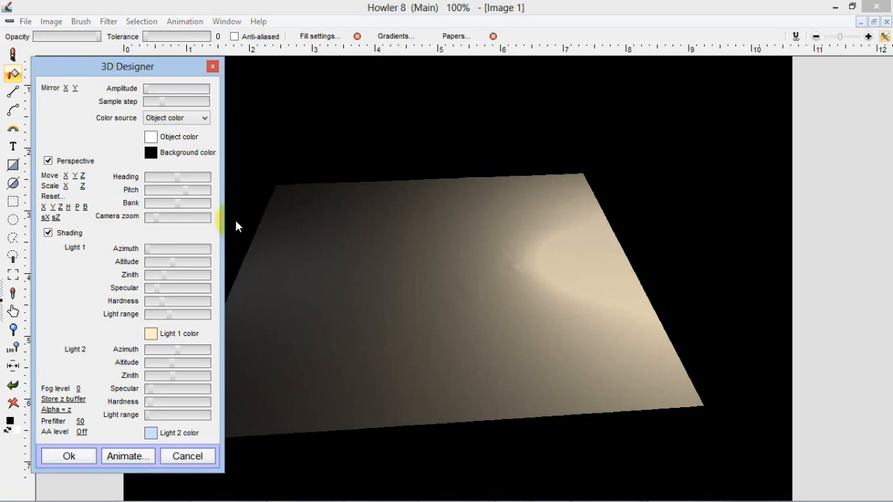
{"action": "mouse_move", "coordinate": [180, 180]}
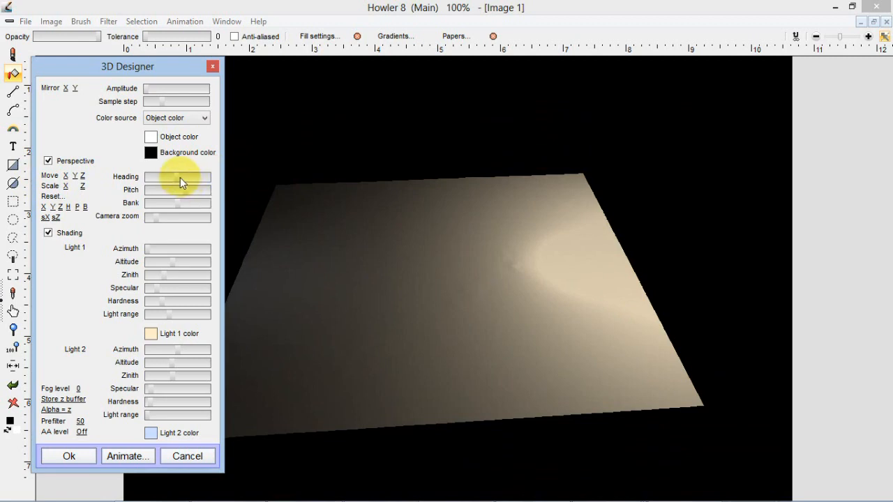
{"action": "mouse_move", "coordinate": [154, 252]}
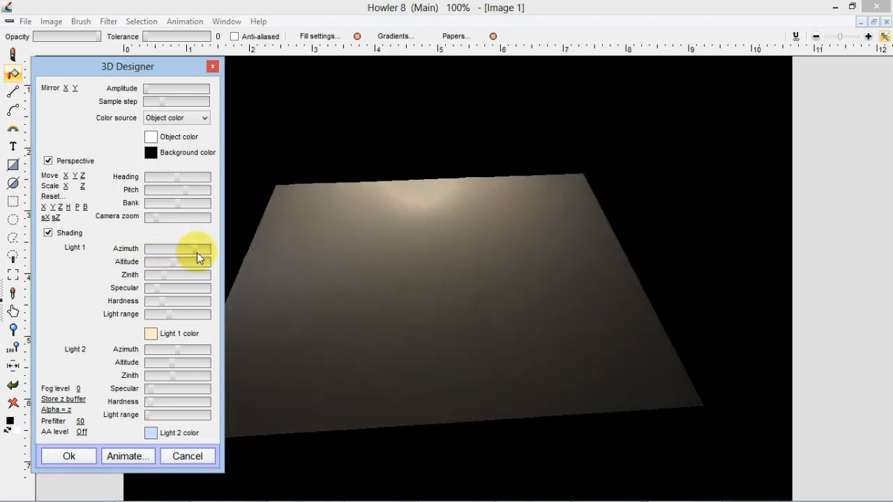
Swing Light 1 Azimuth so the light falls toward the far edge of the flat plane.
{"action": "left_click_drag", "start_coordinate": [202, 248], "coordinate": [216, 248]}
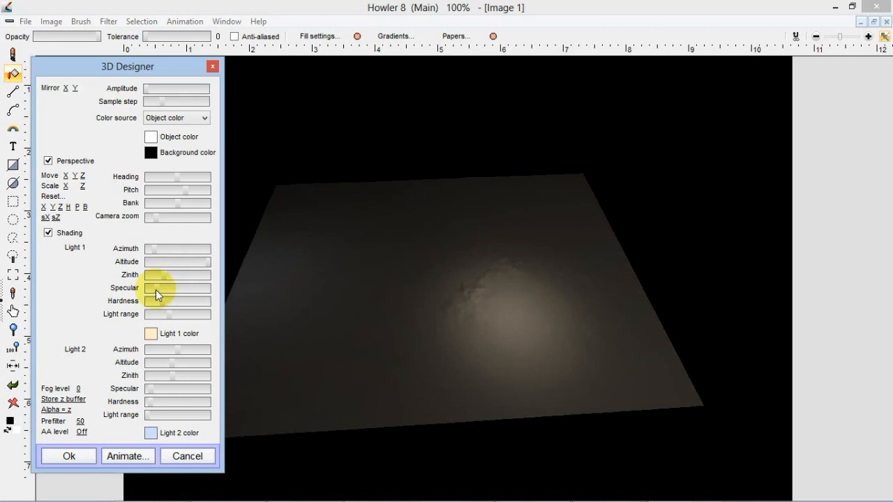
{"action": "mouse_move", "coordinate": [446, 285]}
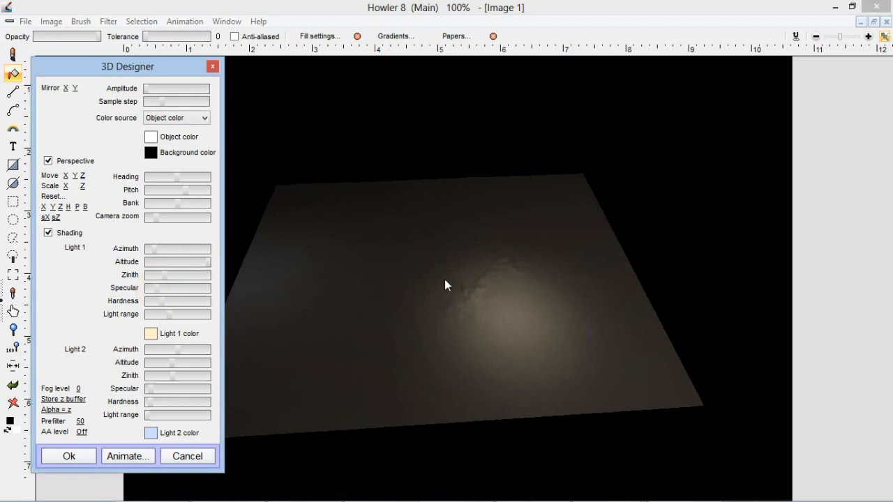
{"action": "mouse_move", "coordinate": [502, 301]}
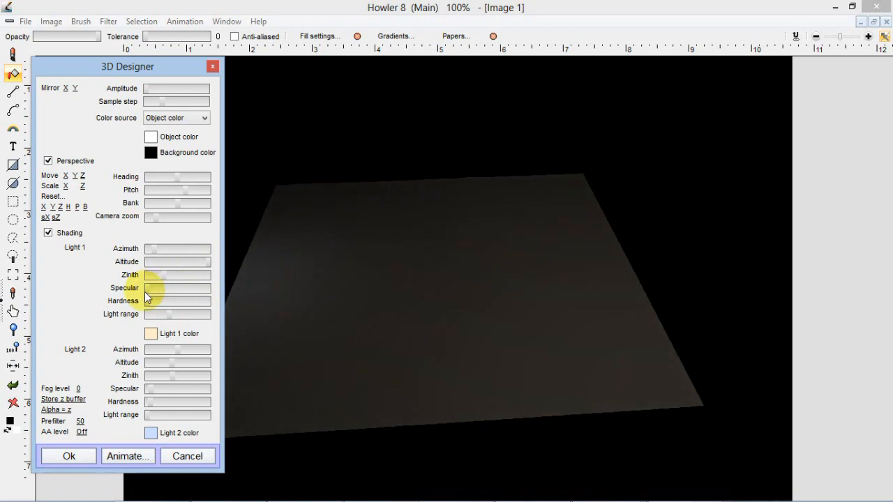
{"action": "mouse_move", "coordinate": [209, 268]}
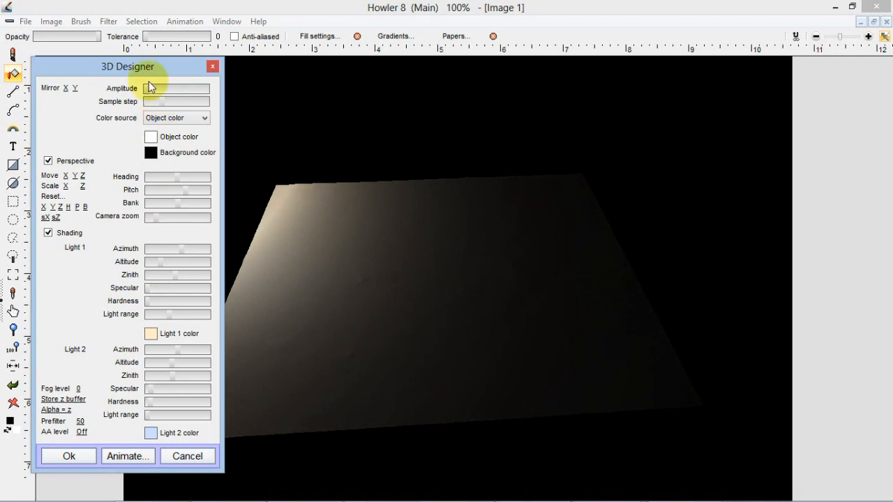
Raise the Amplitude again so the lit slab shows bumpy hills and shadowed crevices.
{"action": "left_click", "coordinate": [177, 88]}
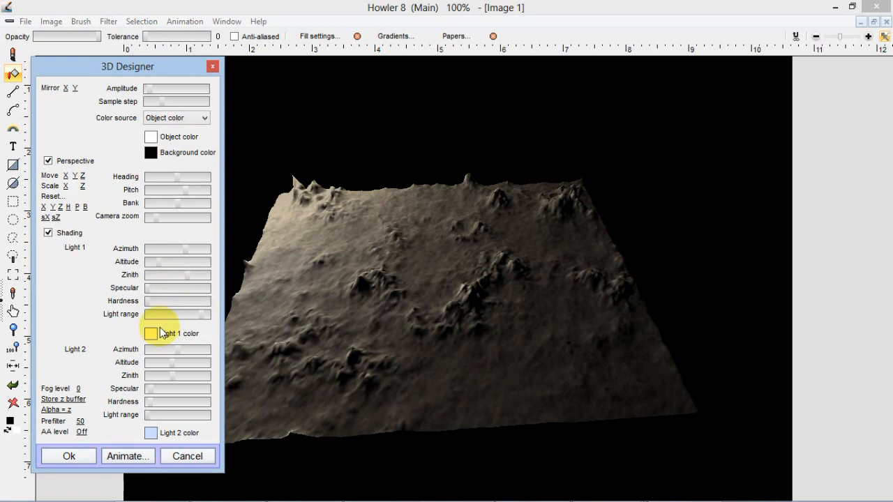
Set the Light 1 colour to an orange shade in the Color picker and confirm it.
{"action": "left_click", "coordinate": [150, 332]}
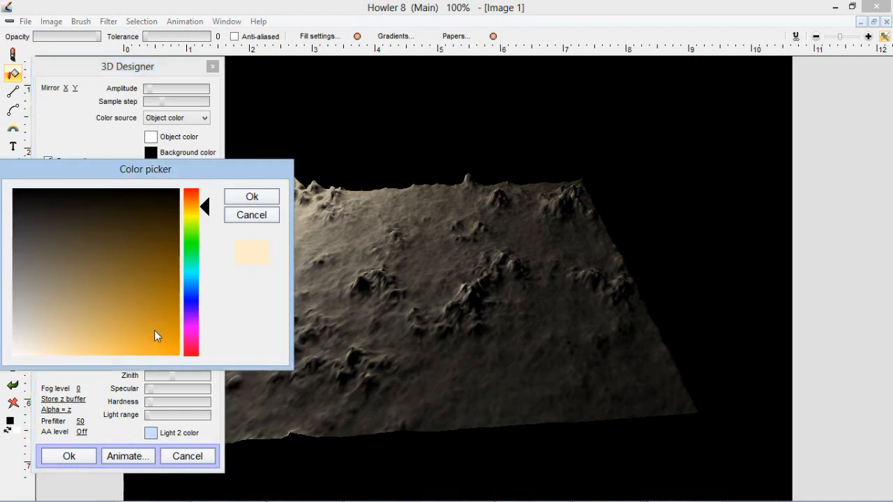
{"action": "left_click", "coordinate": [123, 362]}
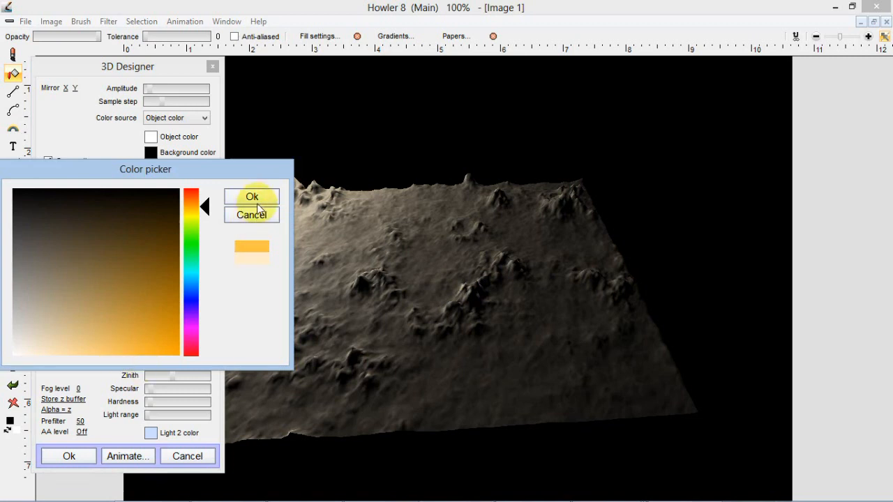
{"action": "left_click", "coordinate": [251, 197]}
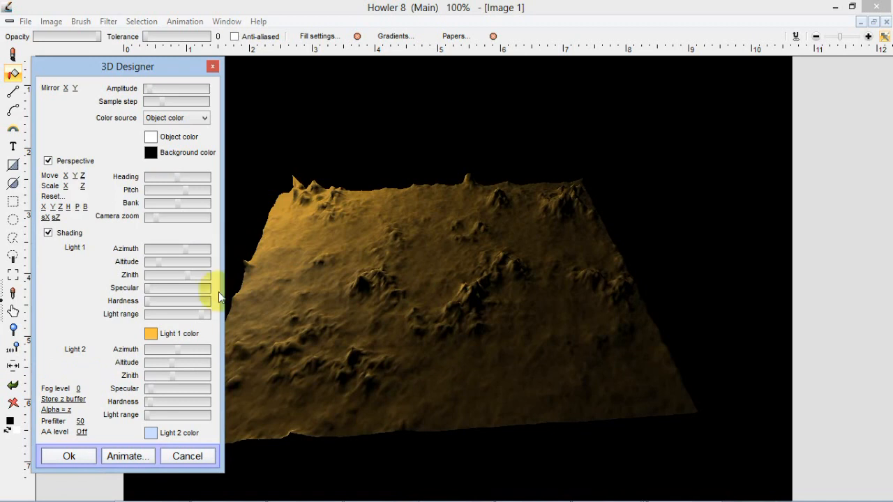
{"action": "mouse_move", "coordinate": [154, 419]}
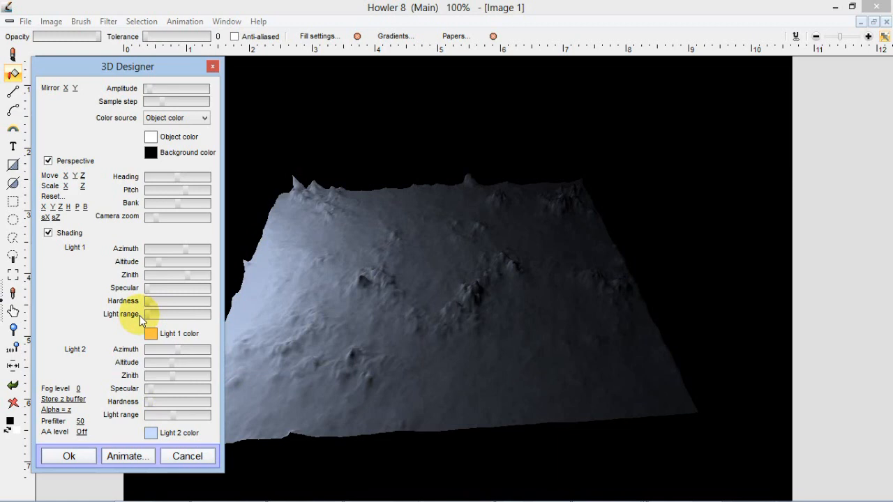
{"action": "mouse_move", "coordinate": [183, 357]}
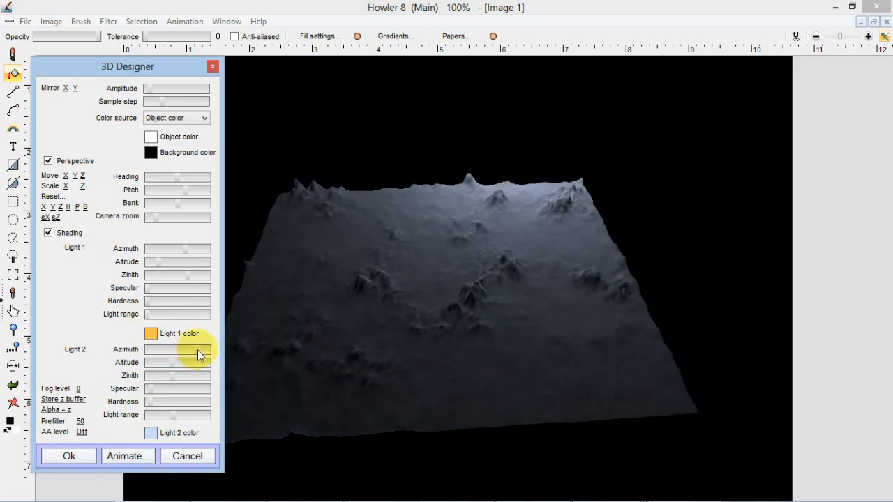
{"action": "mouse_move", "coordinate": [304, 156]}
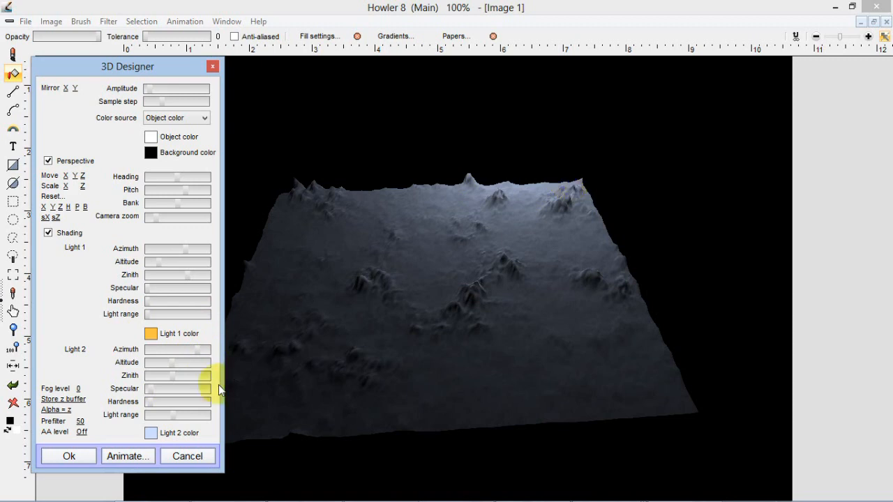
{"action": "mouse_move", "coordinate": [165, 342]}
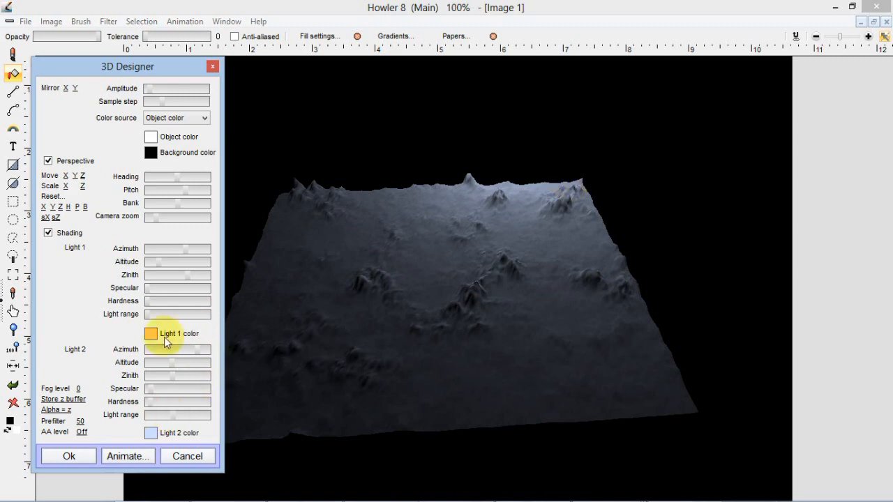
{"action": "mouse_move", "coordinate": [174, 319]}
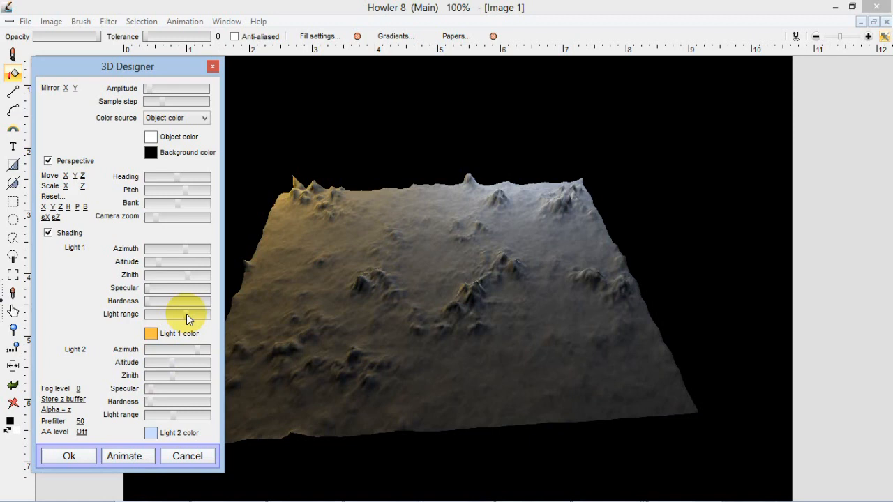
{"action": "mouse_move", "coordinate": [187, 195]}
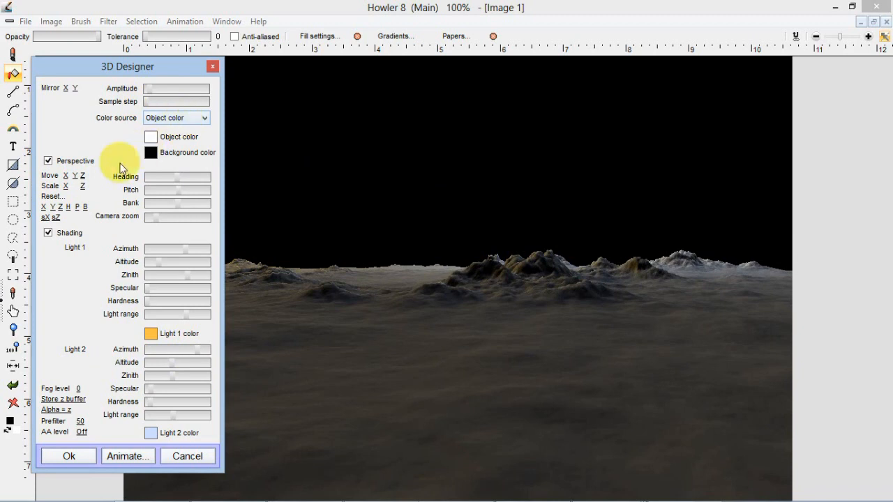
{"action": "mouse_move", "coordinate": [154, 95]}
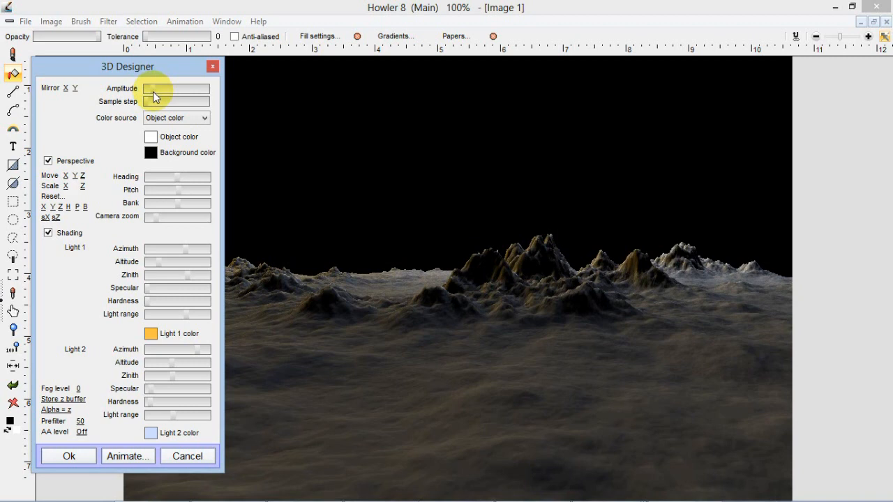
{"action": "mouse_move", "coordinate": [492, 289]}
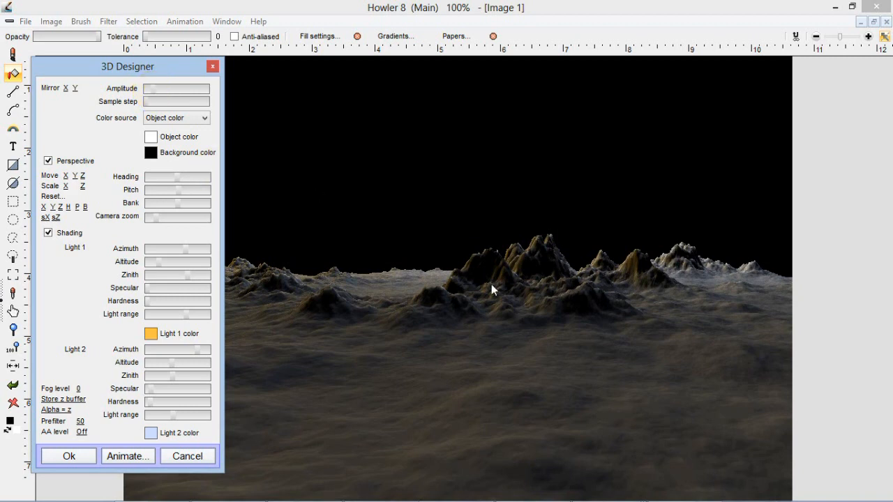
{"action": "mouse_move", "coordinate": [533, 246]}
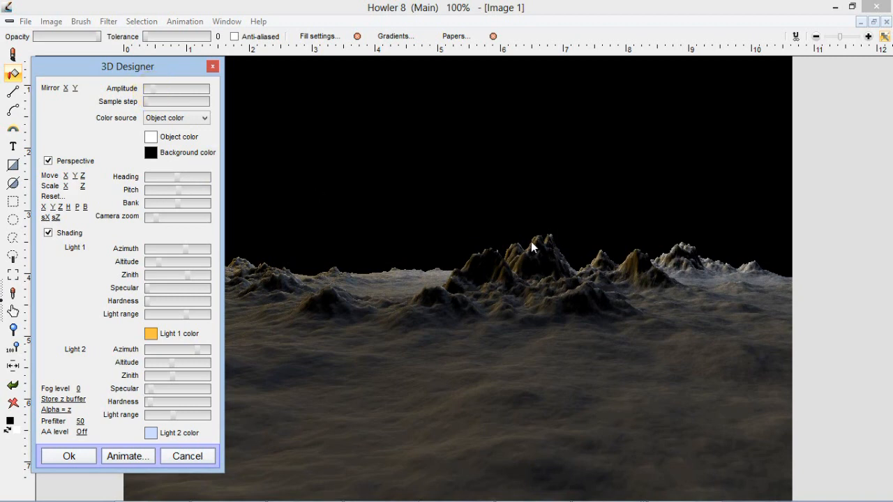
{"action": "mouse_move", "coordinate": [544, 250]}
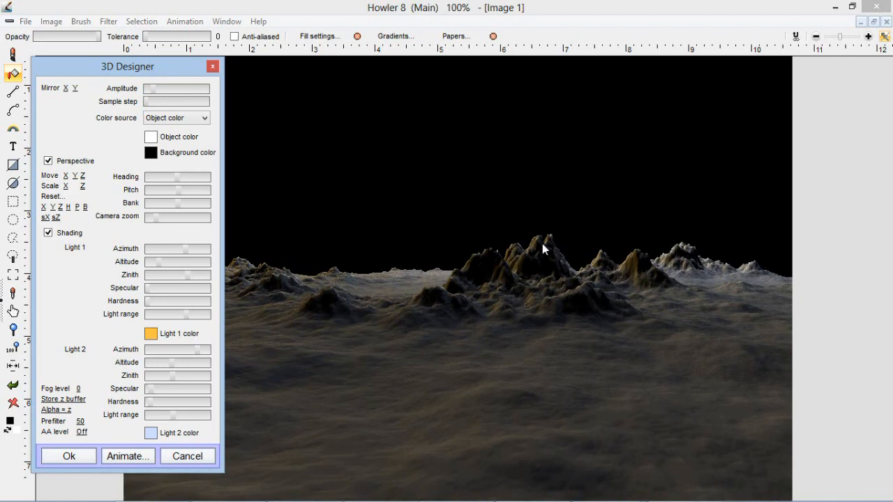
{"action": "mouse_move", "coordinate": [589, 296]}
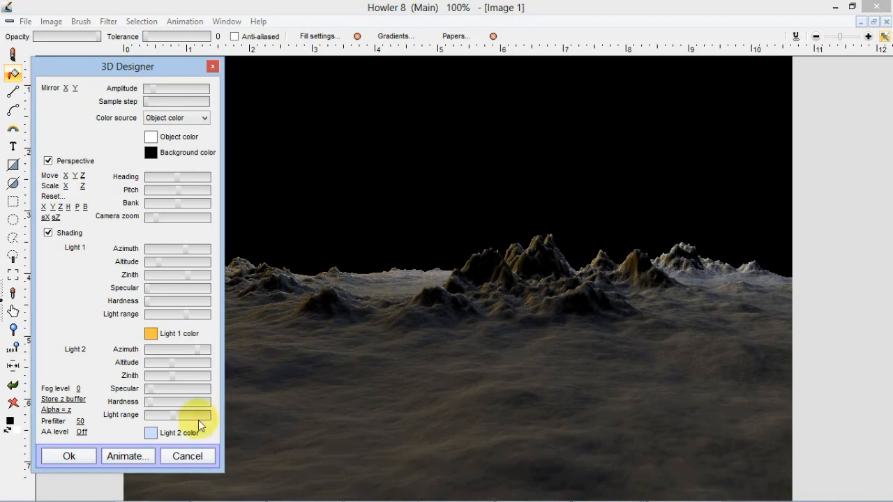
{"action": "mouse_move", "coordinate": [223, 328]}
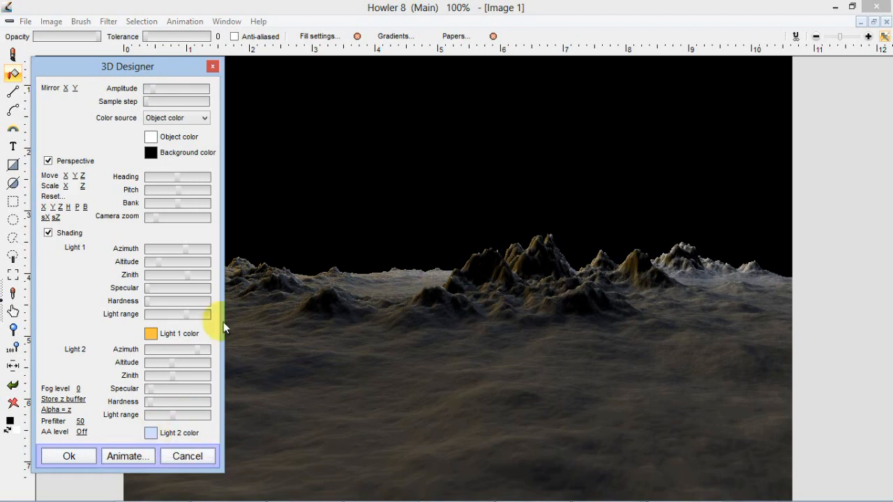
{"action": "mouse_move", "coordinate": [162, 438]}
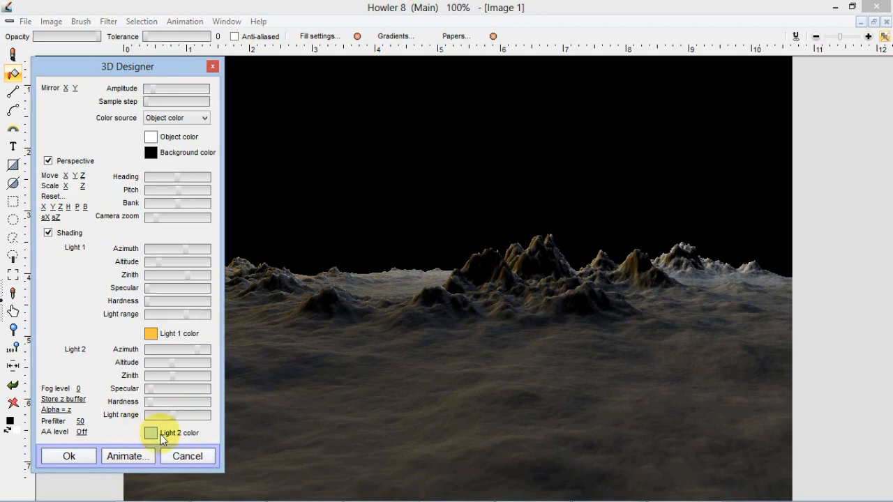
Set the Light 2 colour to a light cyan shade in the Color picker.
{"action": "left_click", "coordinate": [151, 433]}
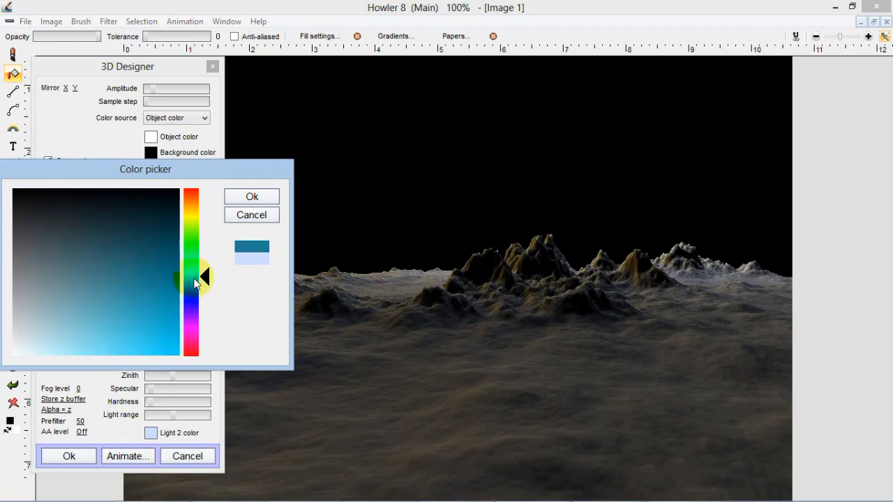
{"action": "left_click", "coordinate": [127, 342]}
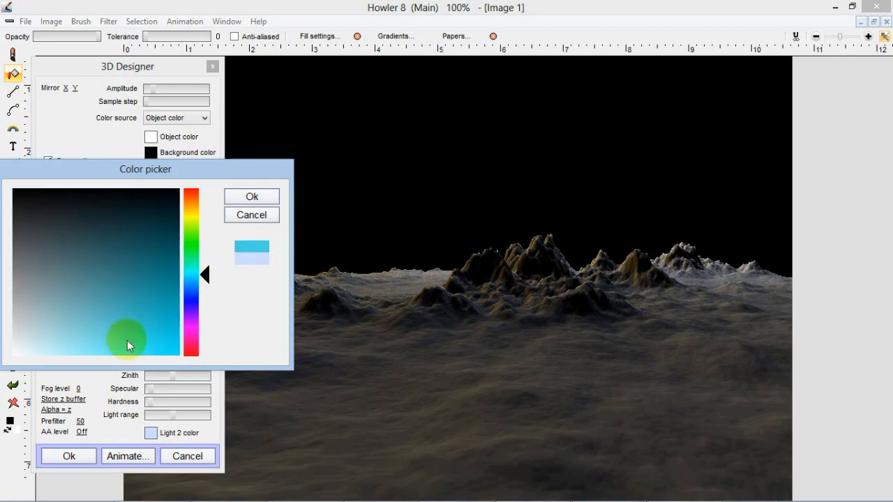
{"action": "left_click", "coordinate": [252, 196]}
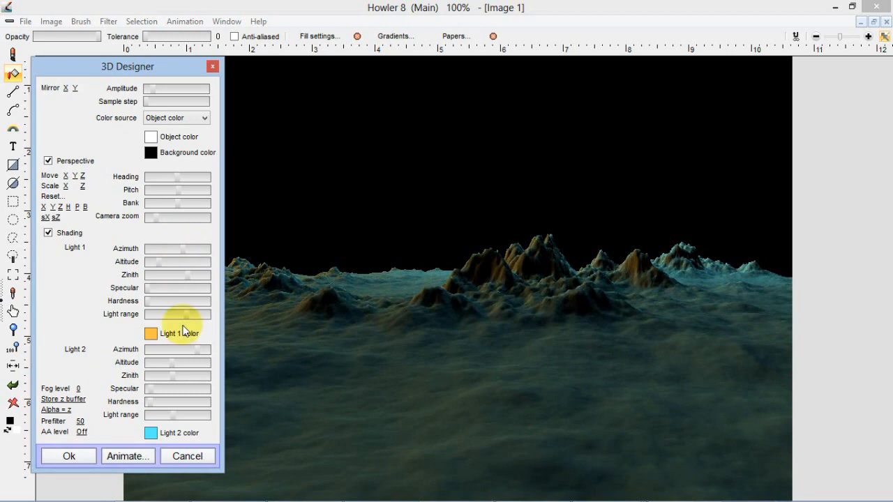
{"action": "mouse_move", "coordinate": [198, 356]}
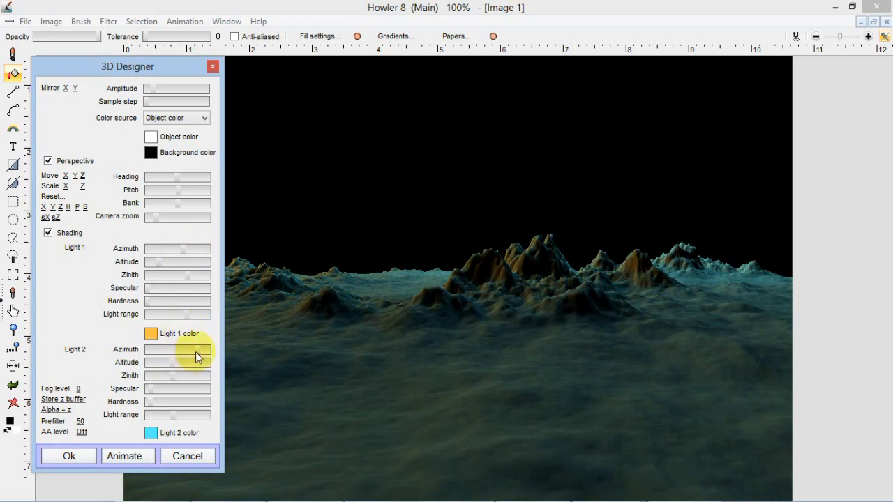
{"action": "mouse_move", "coordinate": [173, 369]}
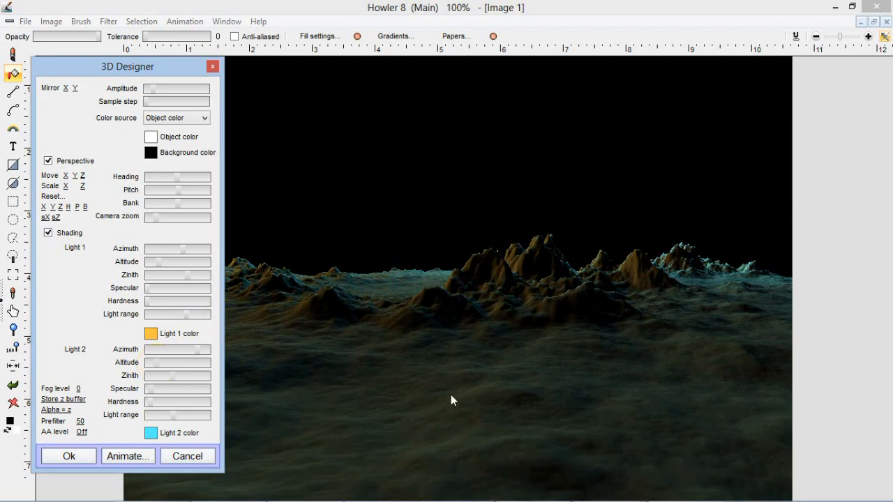
{"action": "mouse_move", "coordinate": [253, 434]}
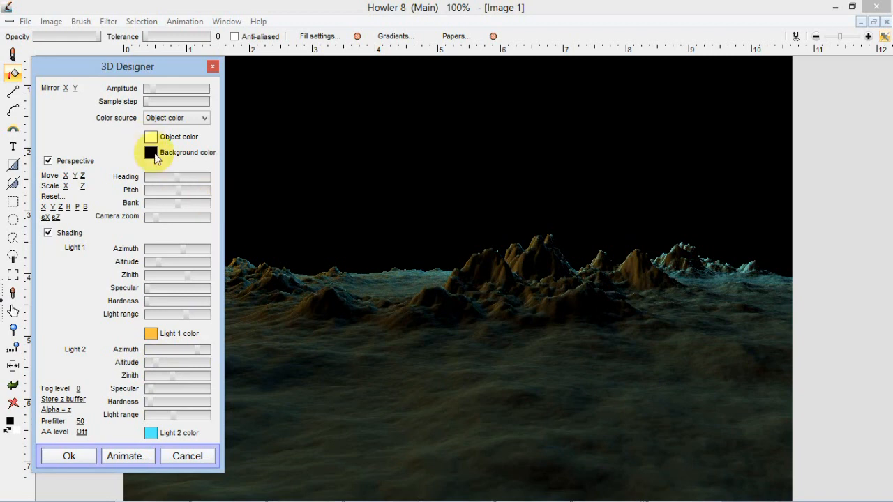
{"action": "mouse_move", "coordinate": [156, 159]}
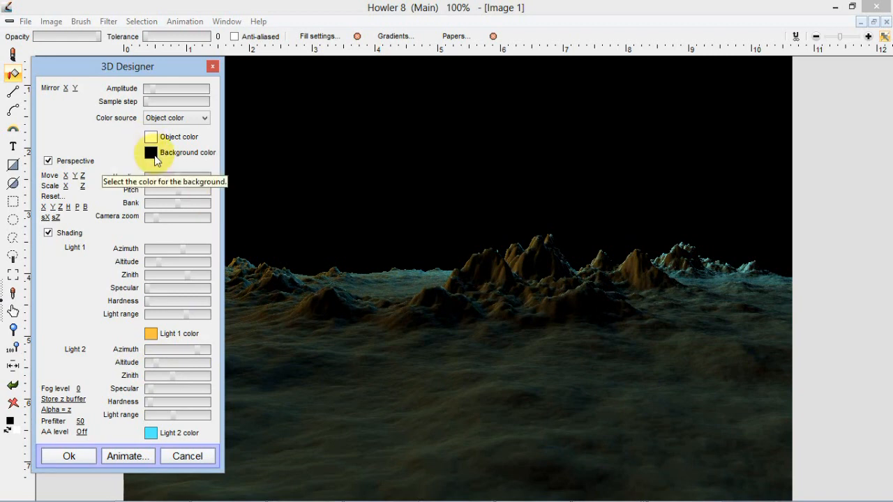
Set the background colour to a light blue-violet shade and confirm it.
{"action": "left_click", "coordinate": [151, 152]}
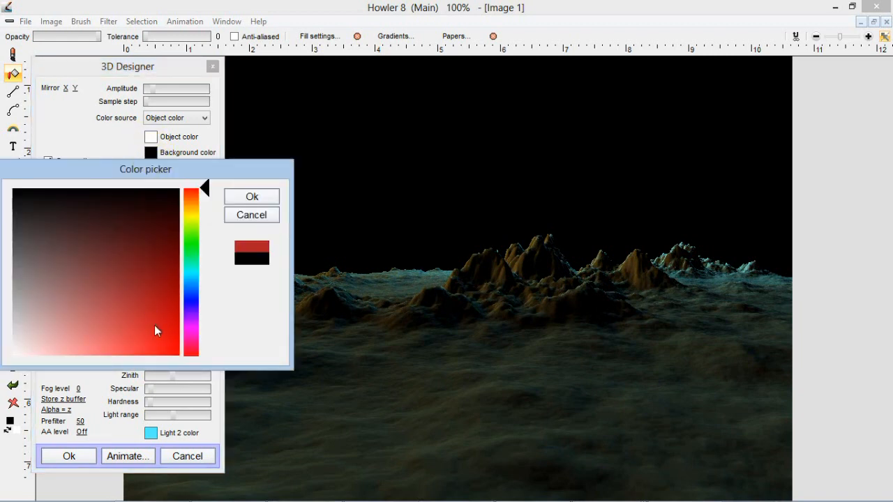
{"action": "left_click", "coordinate": [193, 282]}
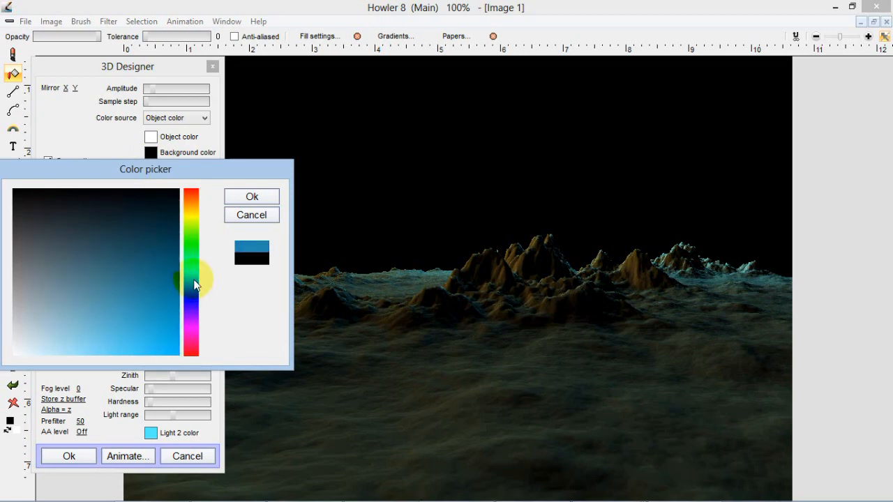
{"action": "left_click", "coordinate": [193, 277]}
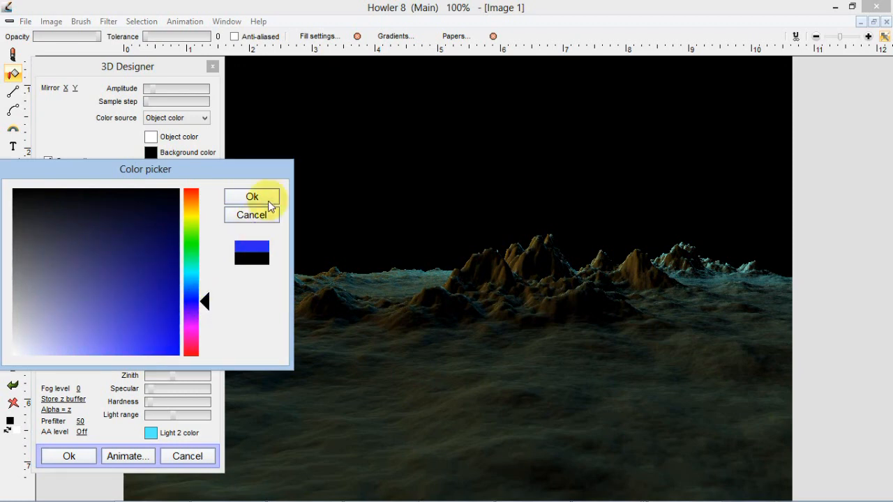
{"action": "left_click", "coordinate": [100, 346]}
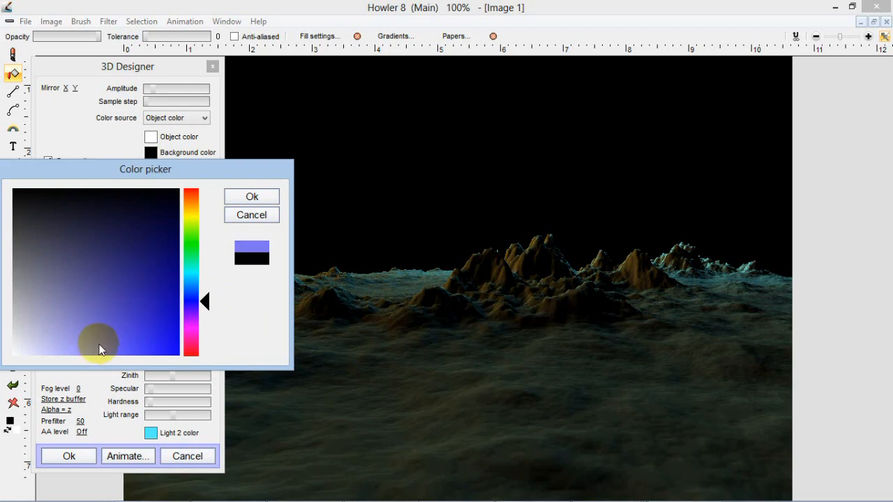
{"action": "mouse_move", "coordinate": [276, 195]}
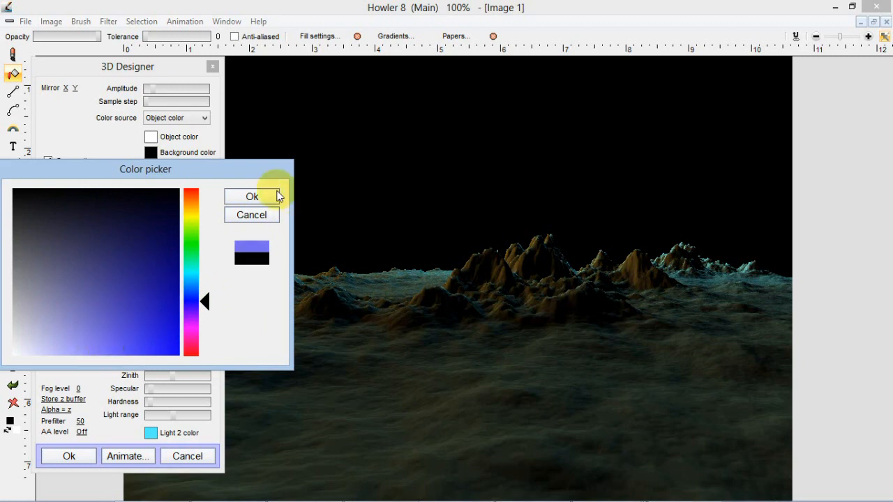
{"action": "left_click", "coordinate": [251, 196]}
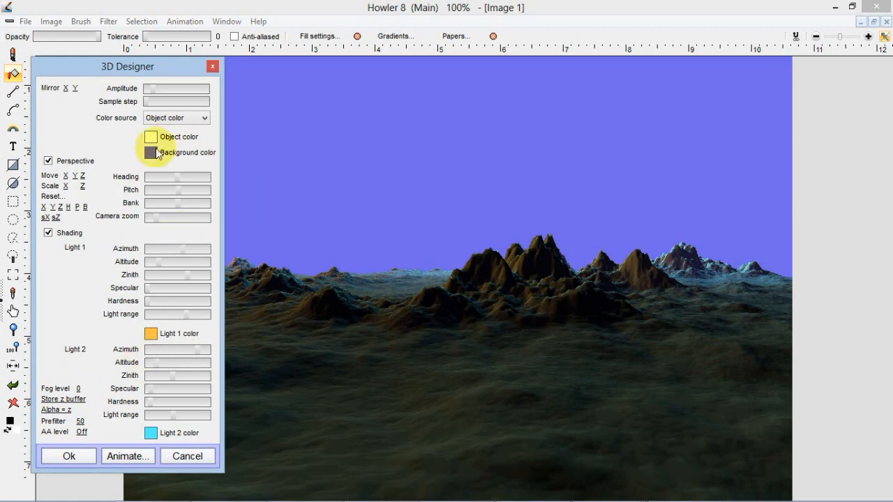
Lighten the background colour again to a paler lavender and confirm.
{"action": "left_click", "coordinate": [150, 152]}
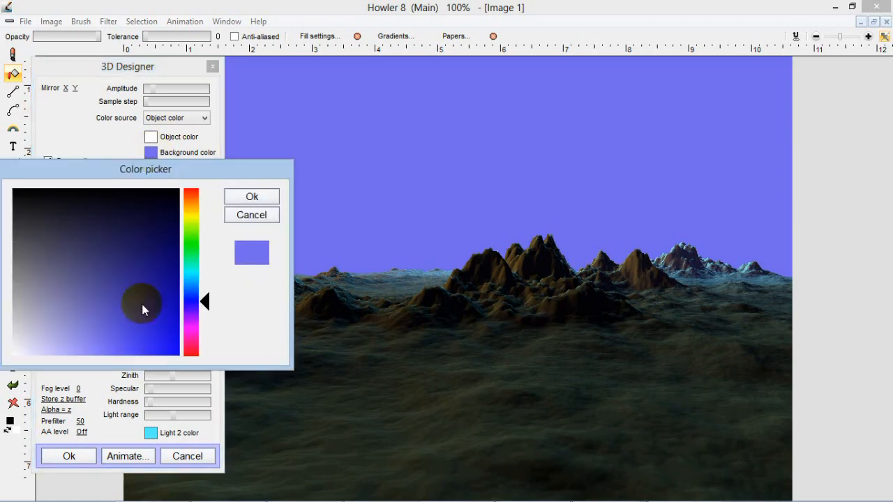
{"action": "left_click_drag", "start_coordinate": [142, 310], "coordinate": [137, 352]}
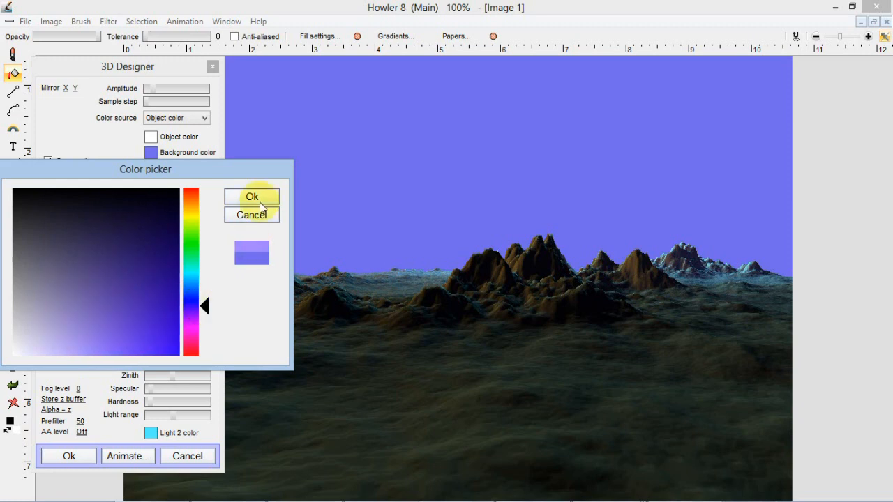
{"action": "left_click", "coordinate": [251, 197]}
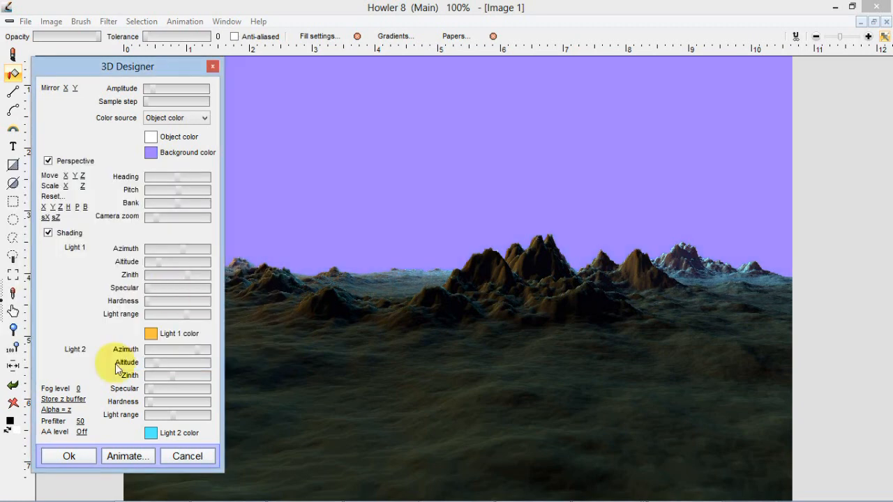
{"action": "mouse_move", "coordinate": [78, 396]}
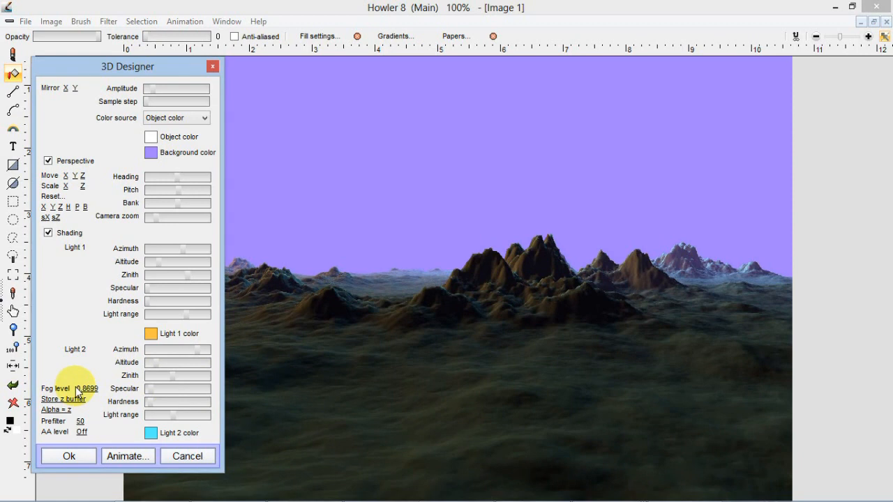
{"action": "mouse_move", "coordinate": [268, 192]}
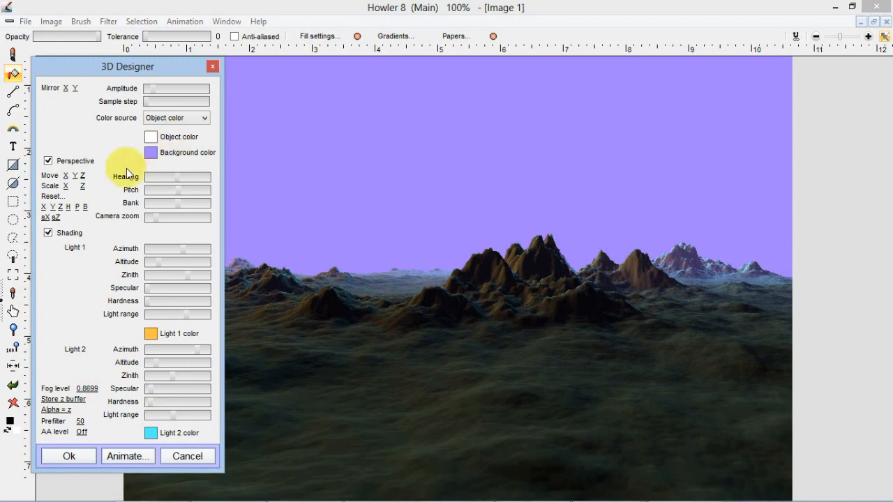
{"action": "mouse_move", "coordinate": [76, 180]}
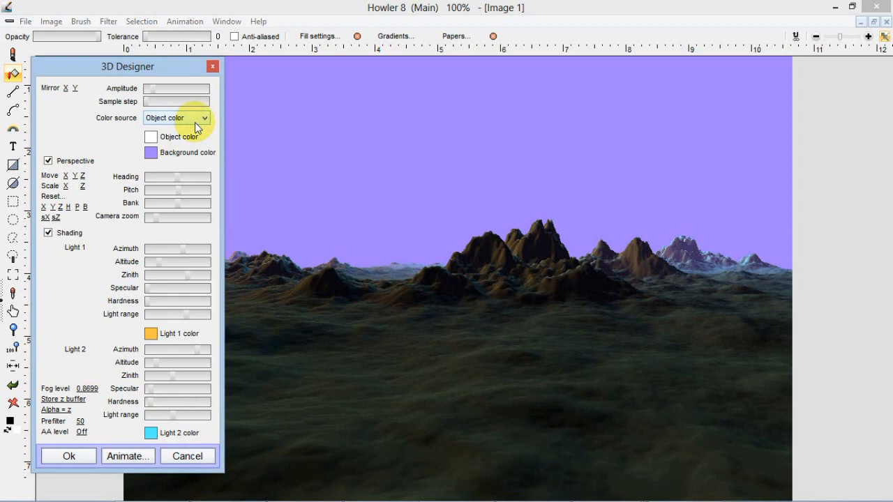
{"action": "mouse_move", "coordinate": [100, 122]}
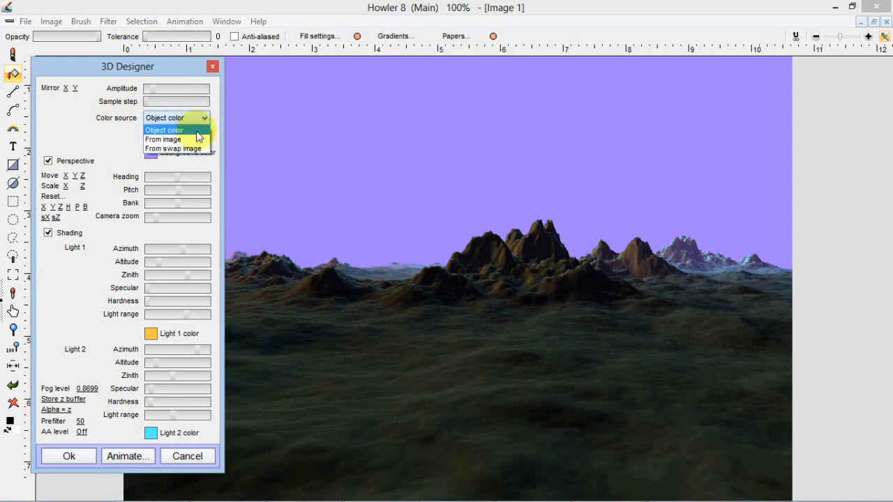
{"action": "mouse_move", "coordinate": [173, 148]}
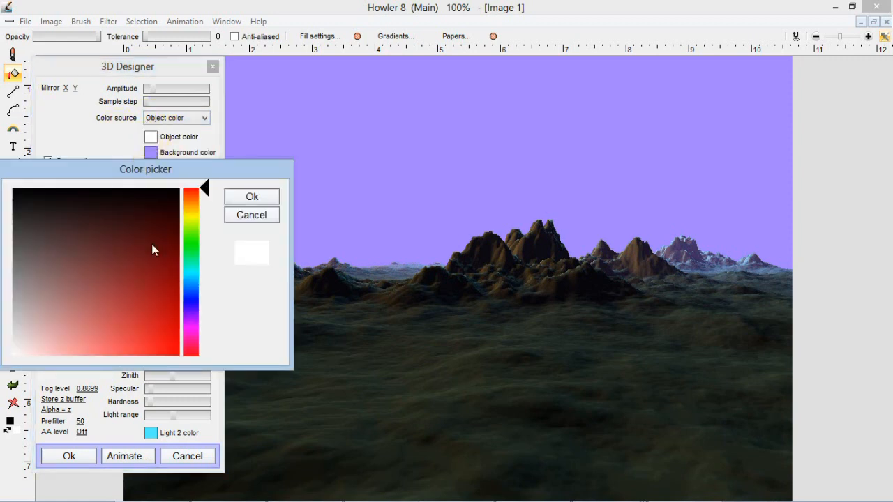
Pick a strong golden yellow in the Color picker for the terrain's object colour.
{"action": "left_click", "coordinate": [193, 248]}
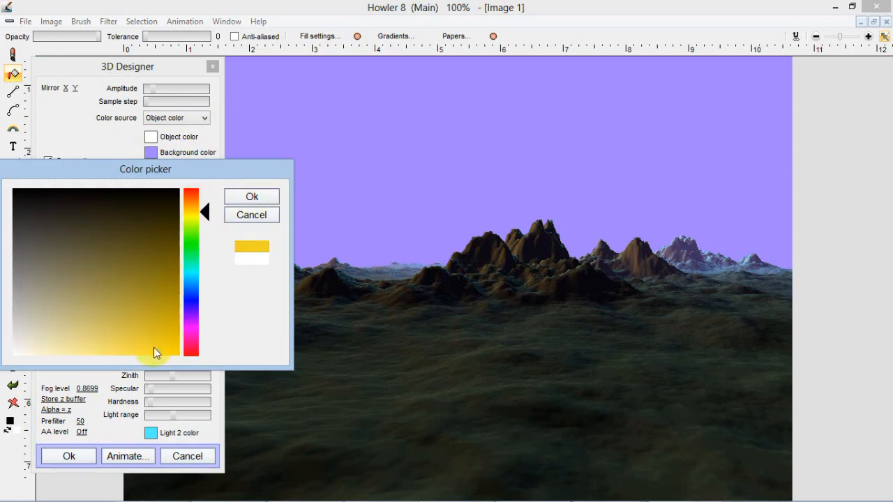
{"action": "left_click", "coordinate": [251, 196]}
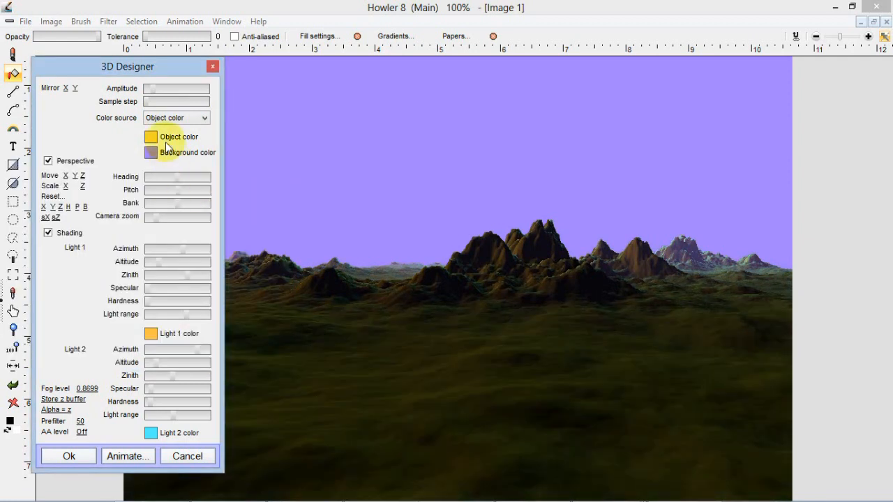
Set the terrain's Color source to 'From swap image'.
{"action": "left_click", "coordinate": [202, 117]}
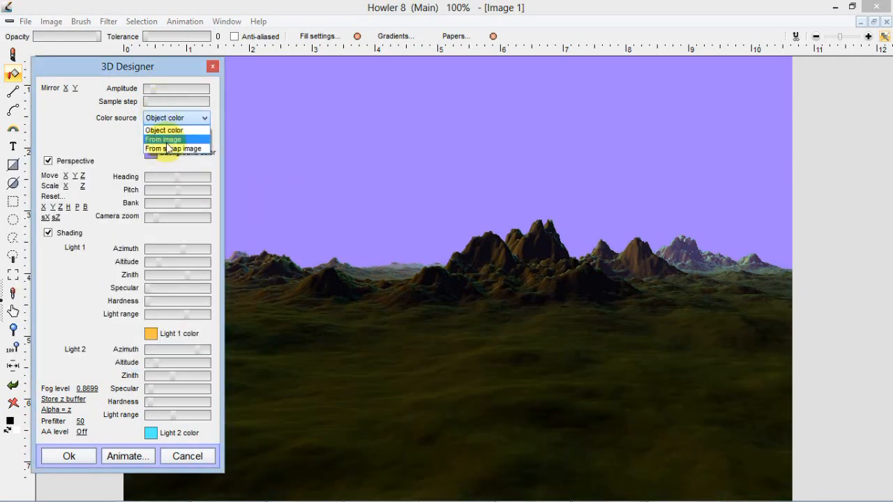
{"action": "mouse_move", "coordinate": [175, 148]}
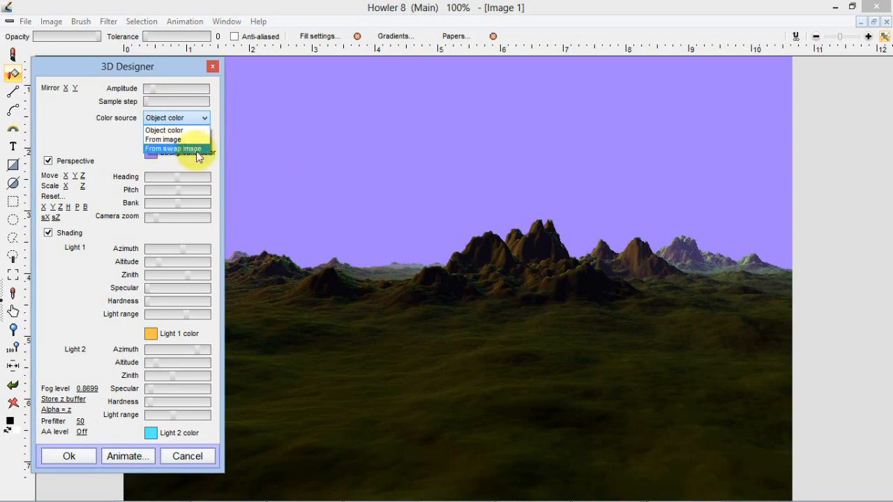
{"action": "left_click", "coordinate": [173, 148]}
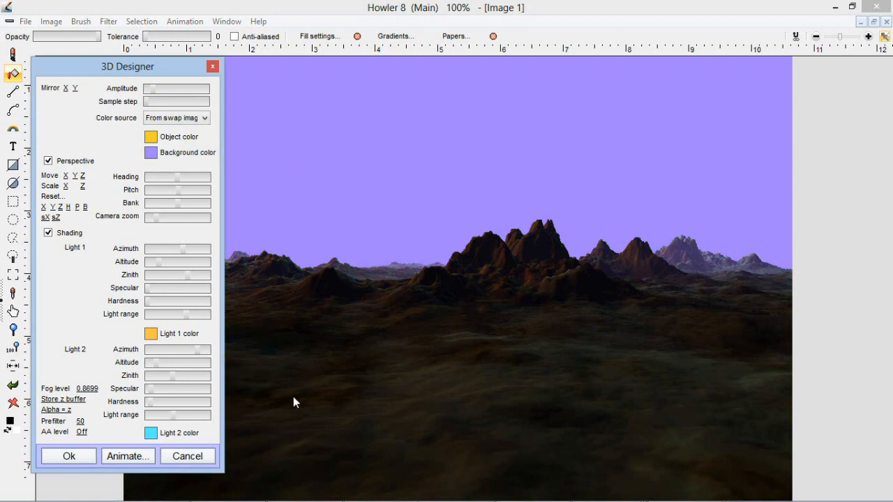
{"action": "mouse_move", "coordinate": [528, 376]}
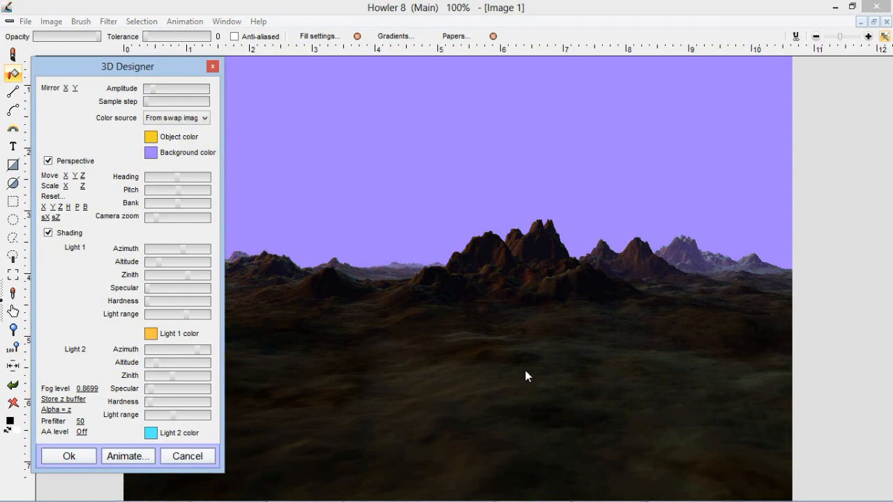
{"action": "mouse_move", "coordinate": [771, 385]}
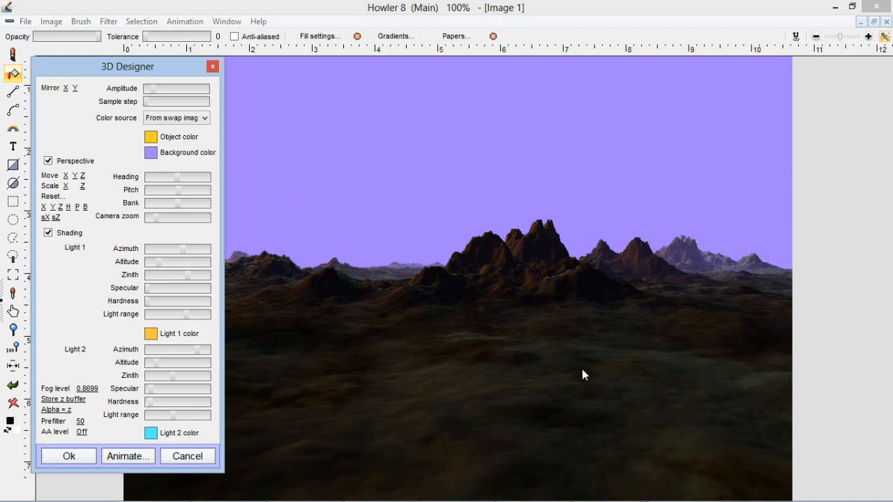
{"action": "mouse_move", "coordinate": [312, 414]}
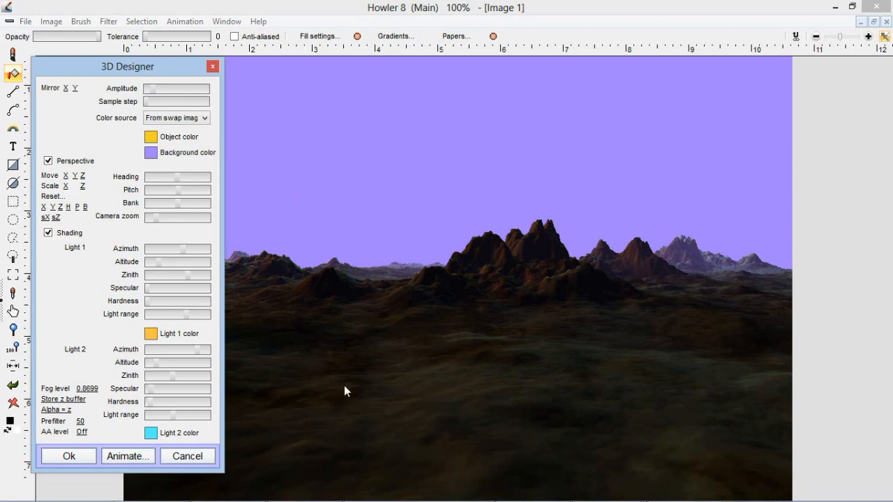
{"action": "mouse_move", "coordinate": [351, 388]}
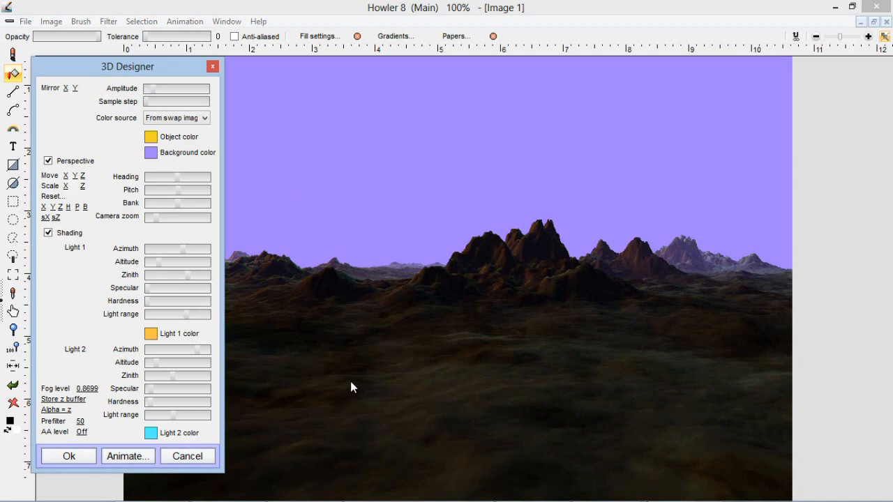
{"action": "mouse_move", "coordinate": [221, 187]}
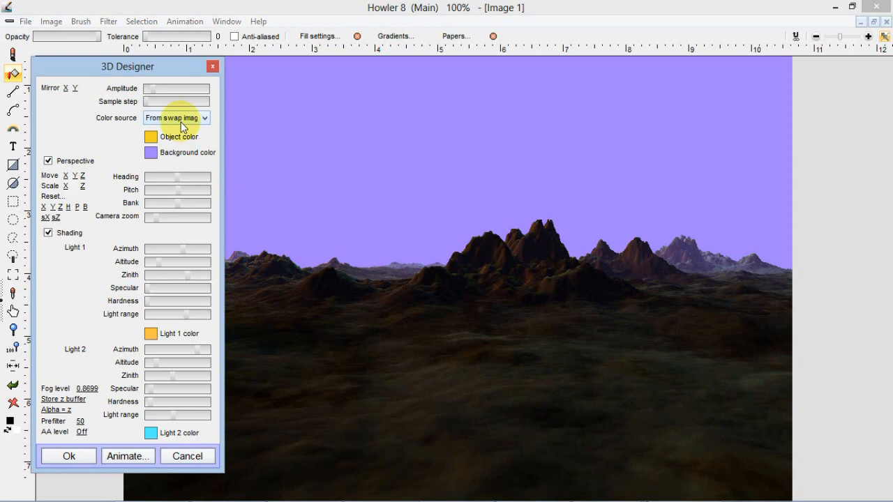
{"action": "mouse_move", "coordinate": [313, 346]}
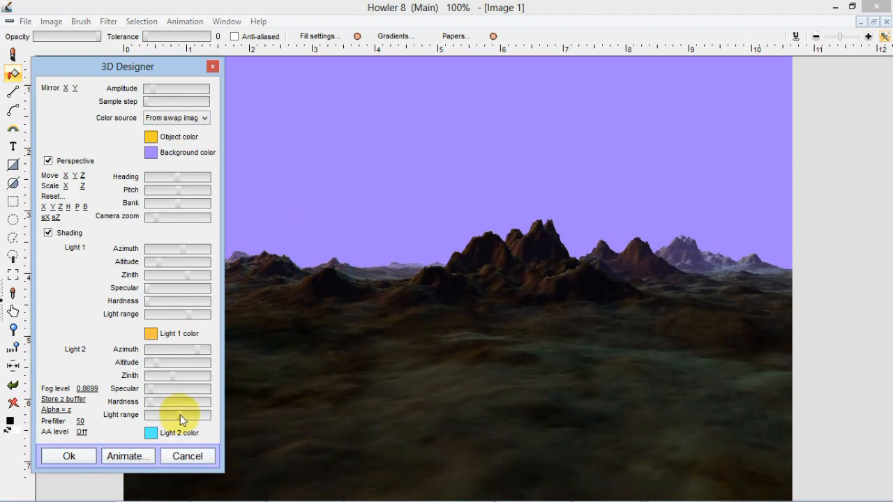
{"action": "mouse_move", "coordinate": [183, 87]}
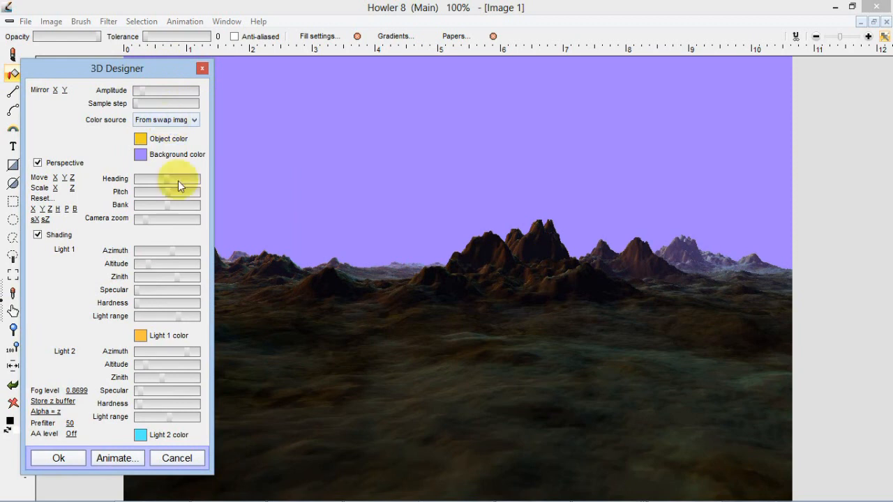
{"action": "mouse_move", "coordinate": [171, 185]}
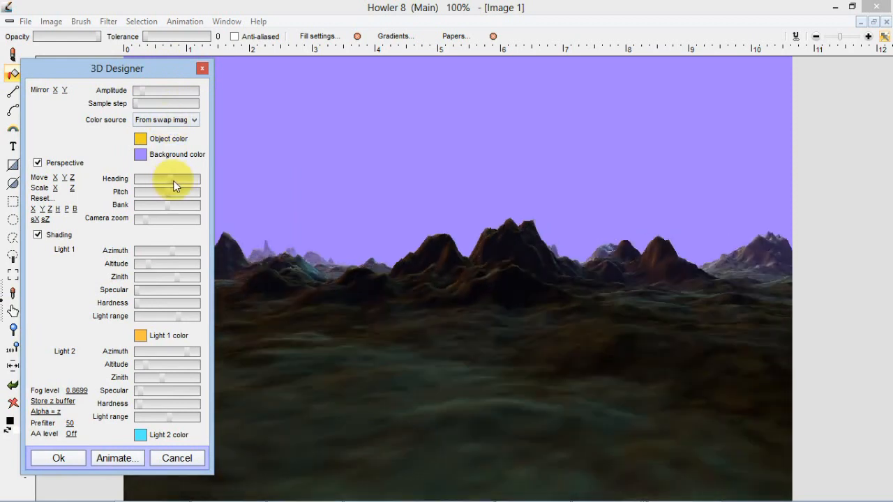
Adjust the terrain's Heading slider to re-angle the view of the peaks.
{"action": "left_click", "coordinate": [173, 187]}
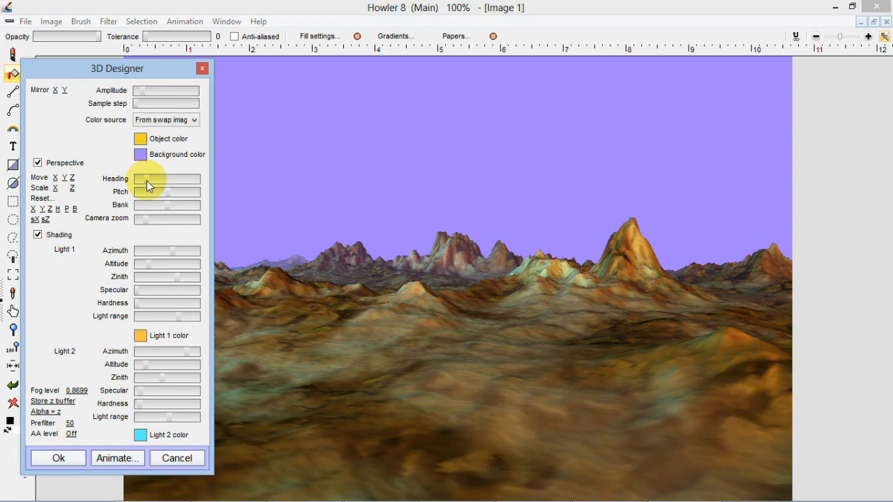
{"action": "mouse_move", "coordinate": [168, 181]}
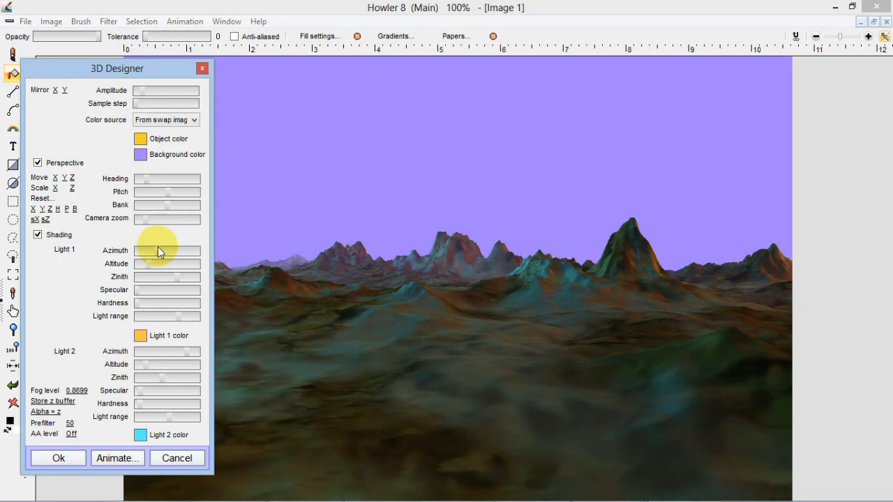
{"action": "mouse_move", "coordinate": [118, 380]}
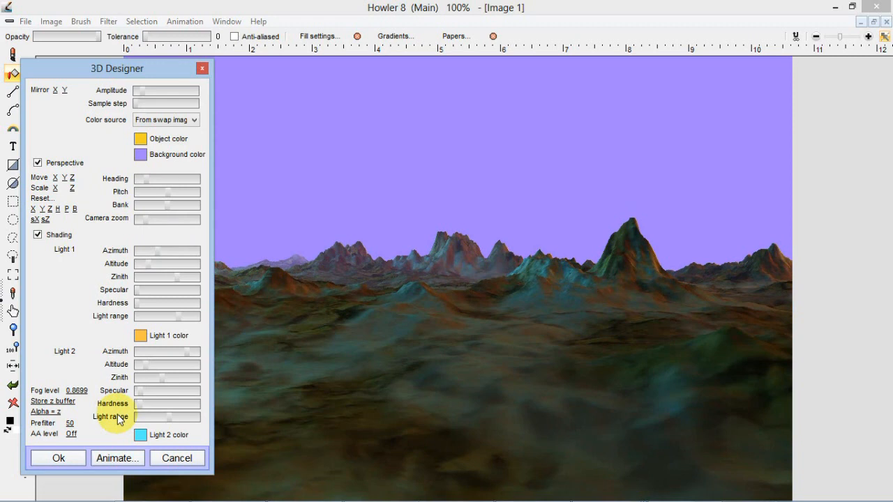
Review the Animate settings, leaving all speeds at 0.0.
{"action": "left_click", "coordinate": [117, 458]}
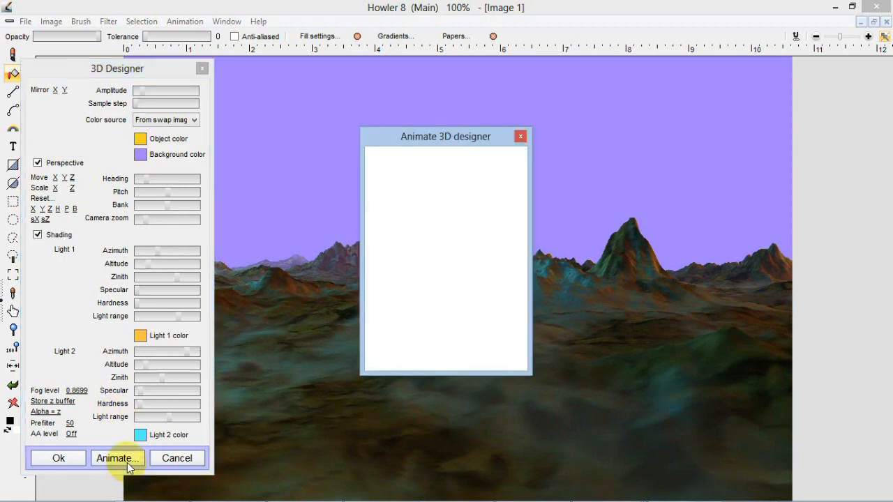
{"action": "left_click", "coordinate": [117, 458]}
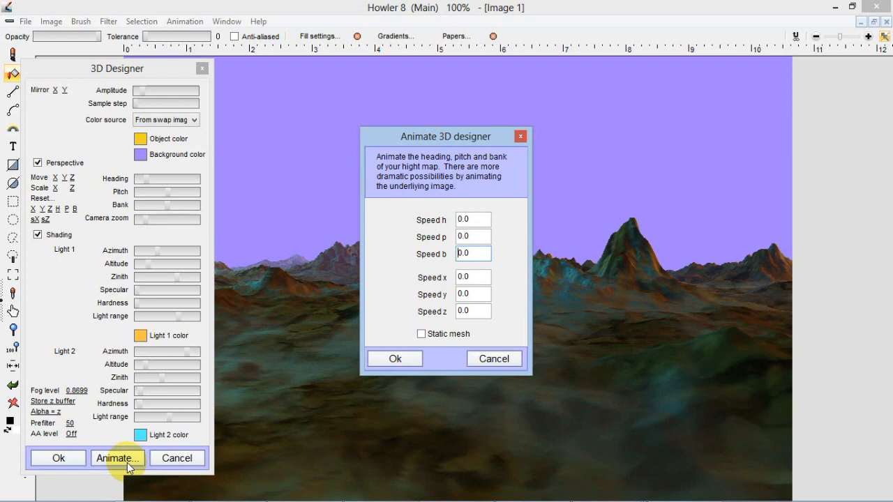
{"action": "left_click", "coordinate": [494, 357]}
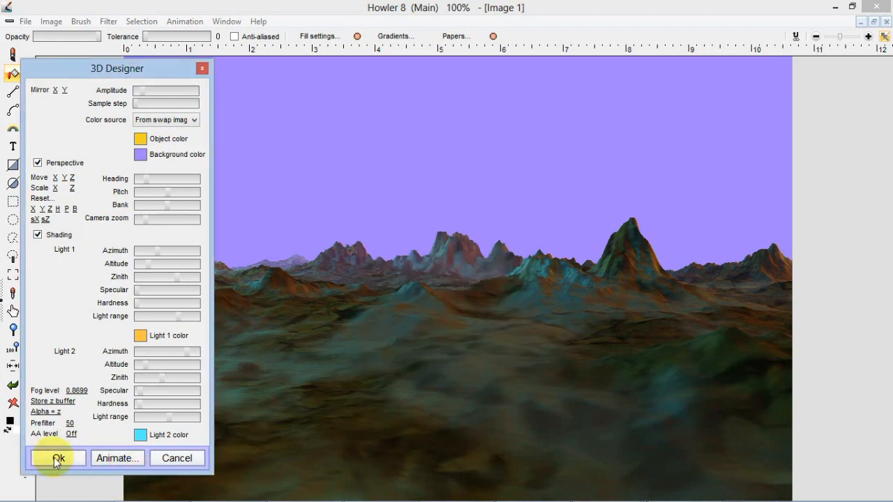
Apply the terrain render with OK and bring the cloud heightmap back onto the canvas.
{"action": "left_click", "coordinate": [57, 458]}
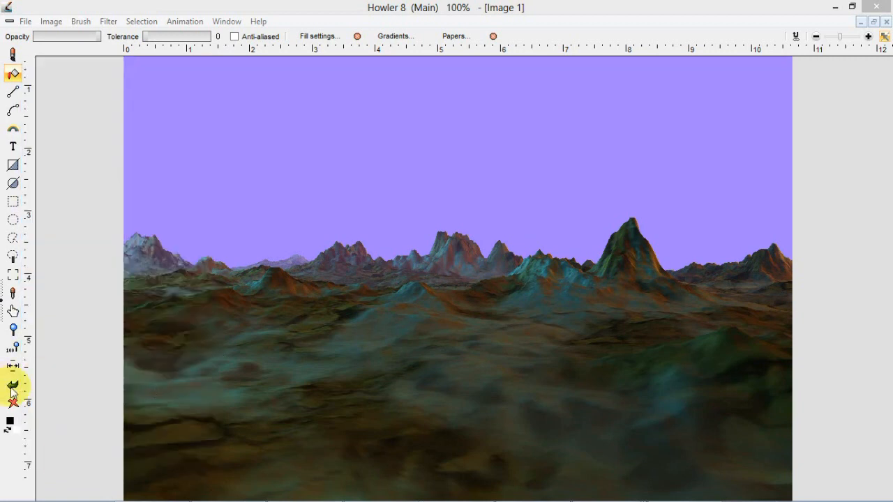
{"action": "left_click", "coordinate": [184, 21]}
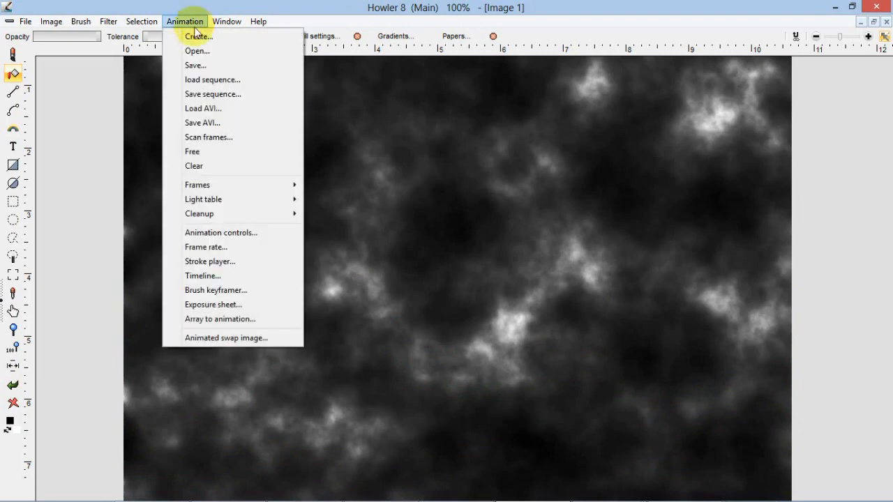
{"action": "mouse_move", "coordinate": [199, 36]}
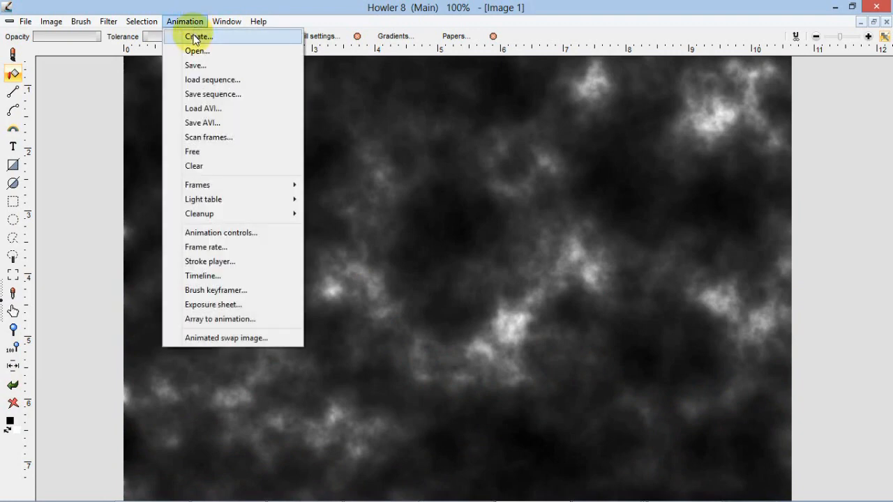
Create a 30-frame animation at 24 fps from the current frame and show the frame strip.
{"action": "left_click", "coordinate": [198, 36]}
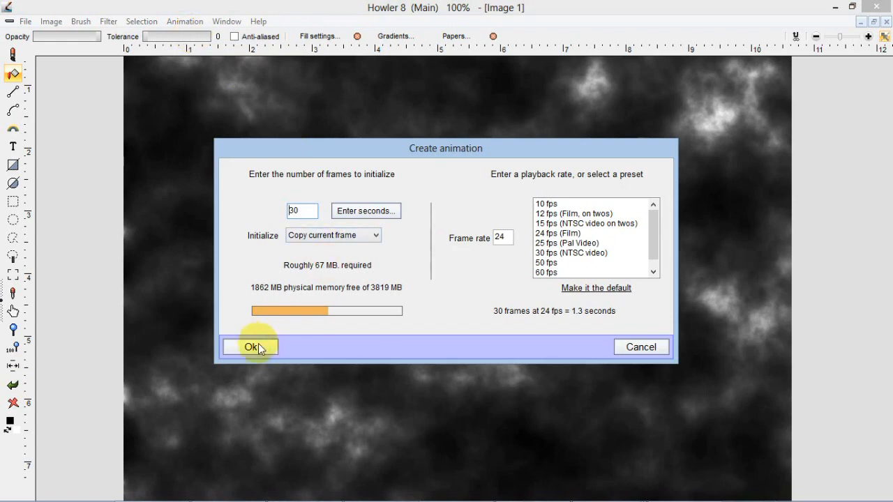
{"action": "left_click", "coordinate": [251, 346]}
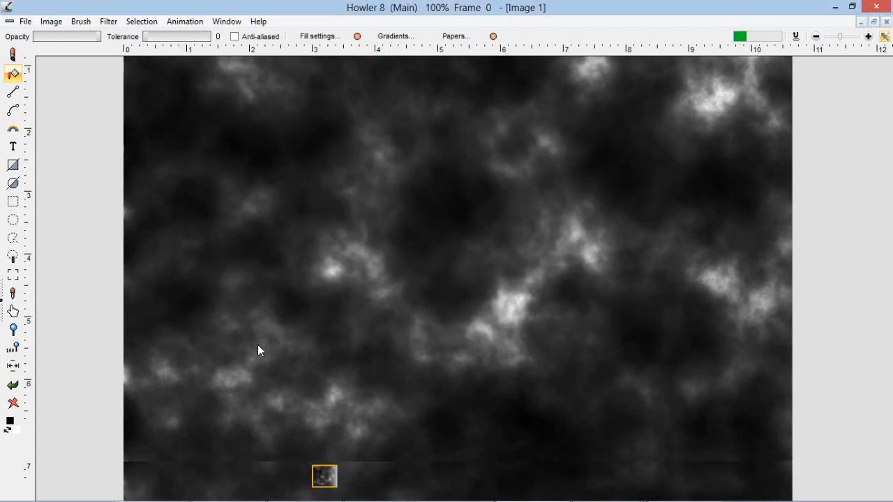
{"action": "left_click", "coordinate": [185, 21]}
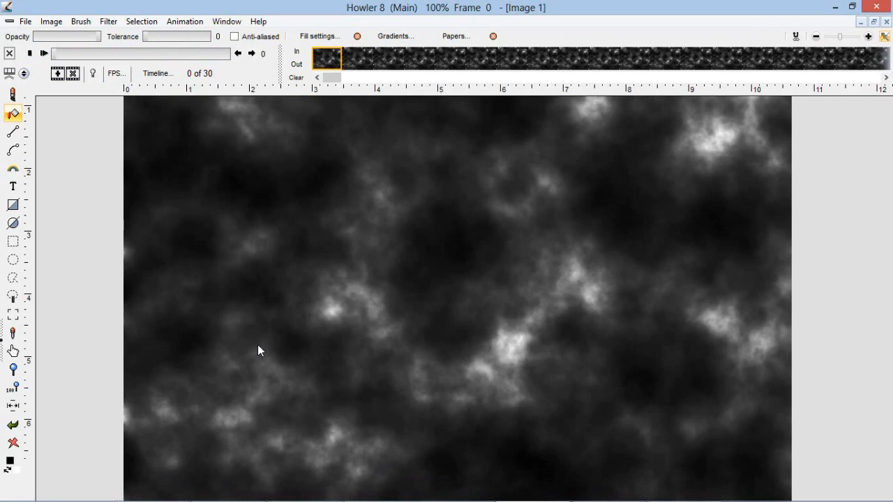
{"action": "mouse_move", "coordinate": [158, 72]}
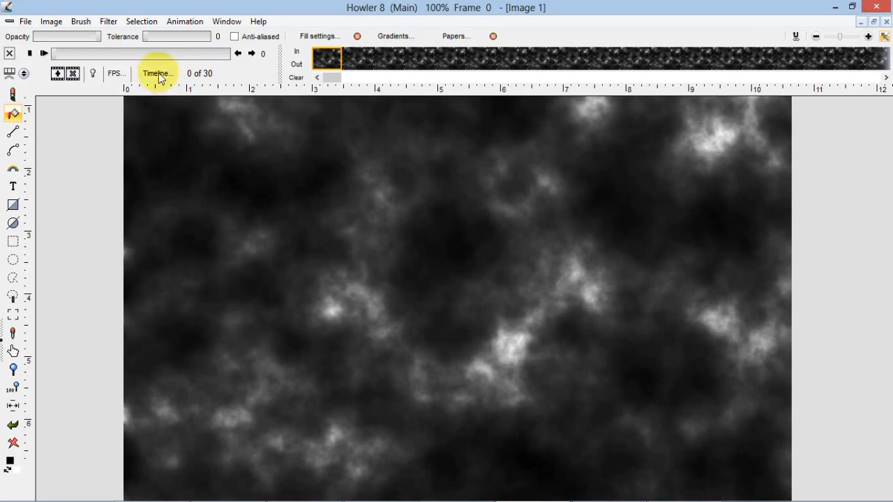
In the Timeline editor, choose Transform > 3D designer as the animation filter.
{"action": "left_click", "coordinate": [184, 21]}
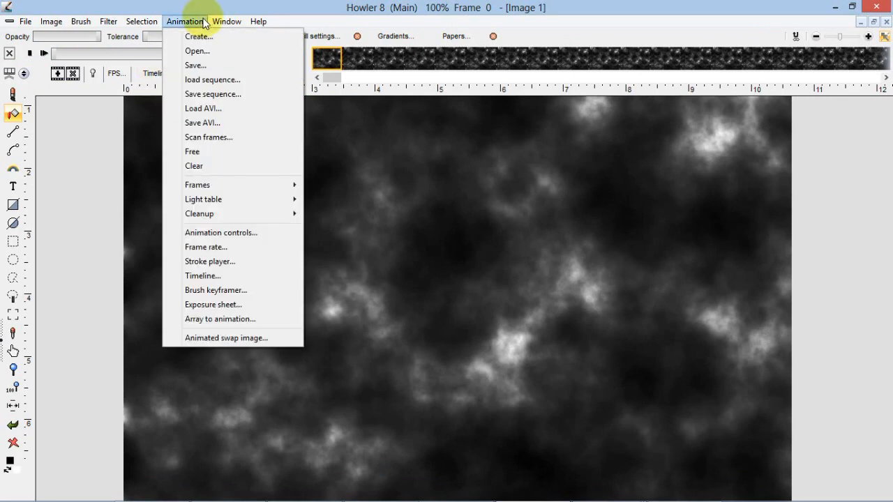
{"action": "mouse_move", "coordinate": [202, 276]}
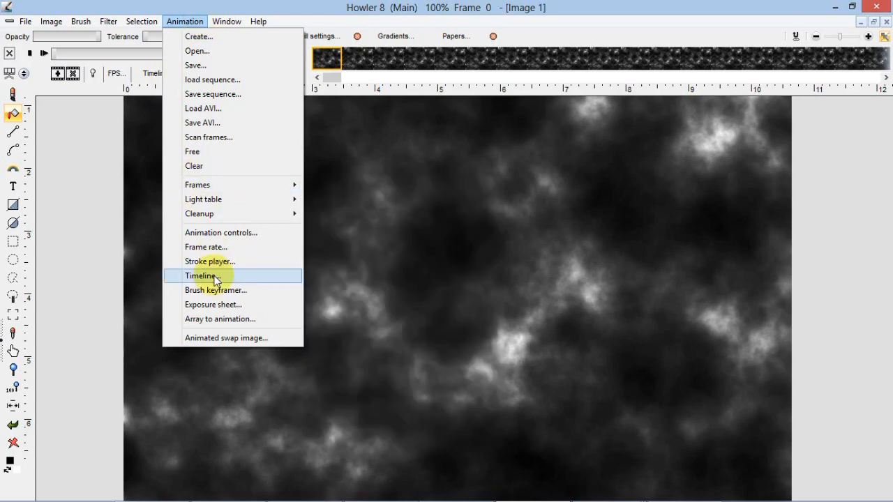
{"action": "left_click", "coordinate": [201, 276]}
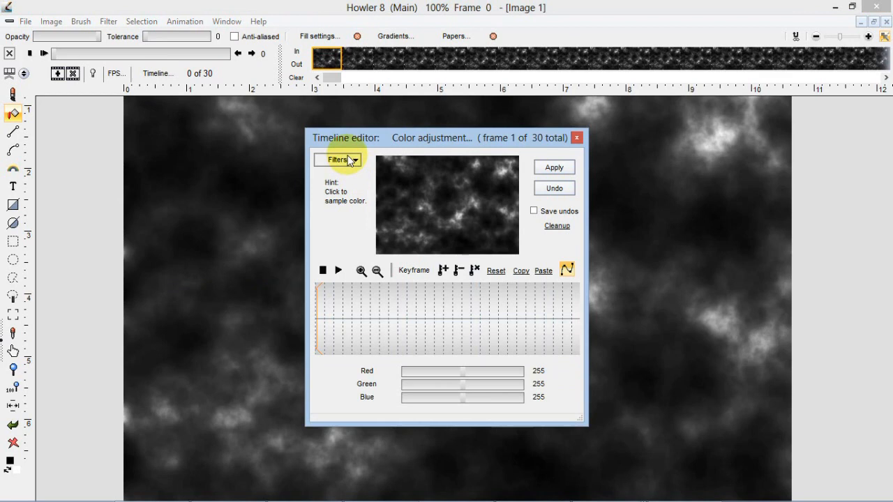
{"action": "left_click", "coordinate": [337, 159]}
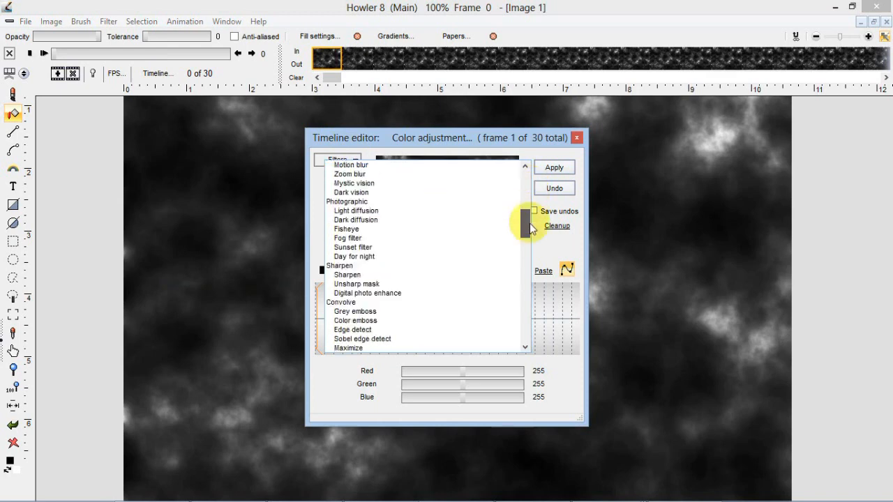
{"action": "scroll", "scroll_direction": "down", "scroll_amount": 3}
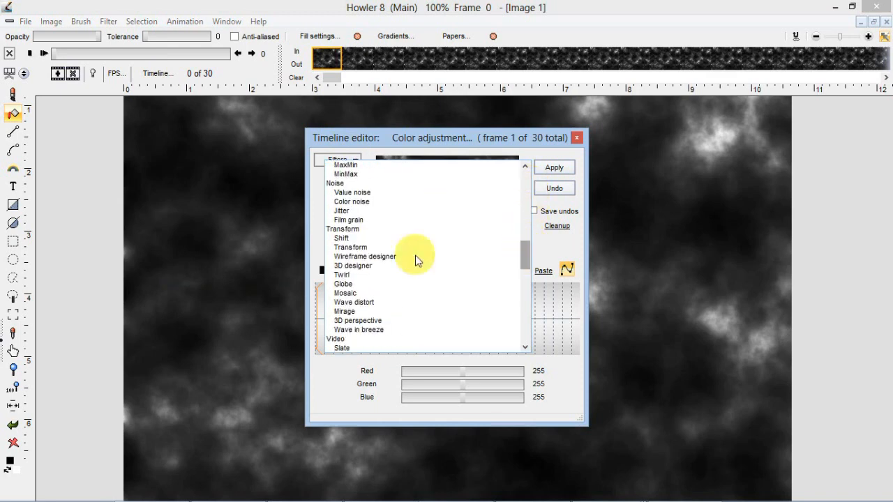
{"action": "left_click", "coordinate": [352, 265]}
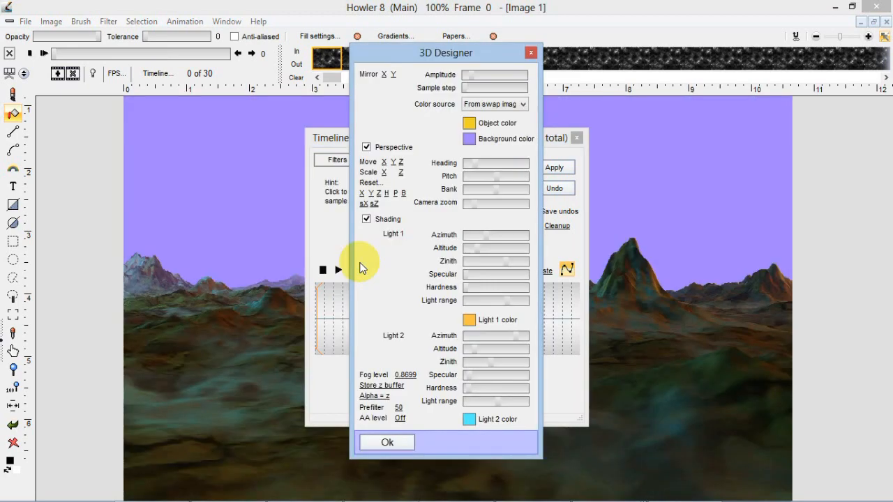
{"action": "mouse_move", "coordinate": [463, 106]}
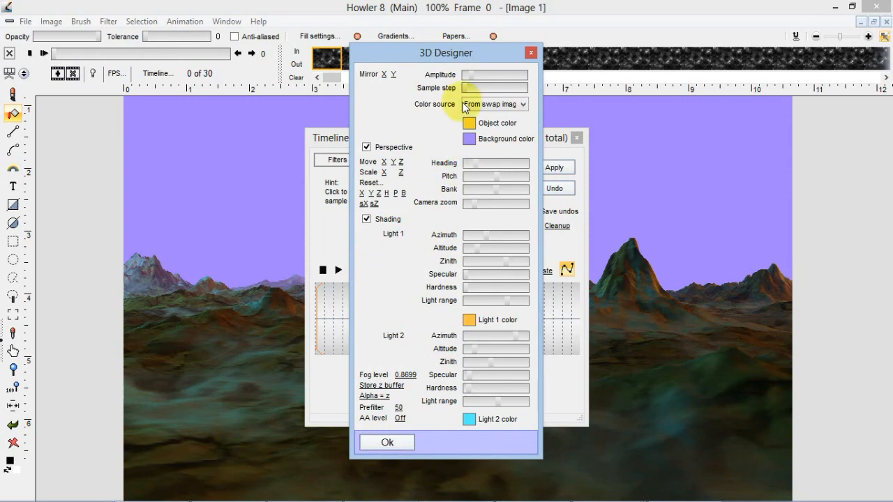
Confirm the 3D Designer settings with heading -115 and pitch 5.
{"action": "left_click_drag", "start_coordinate": [445, 53], "coordinate": [709, 50]}
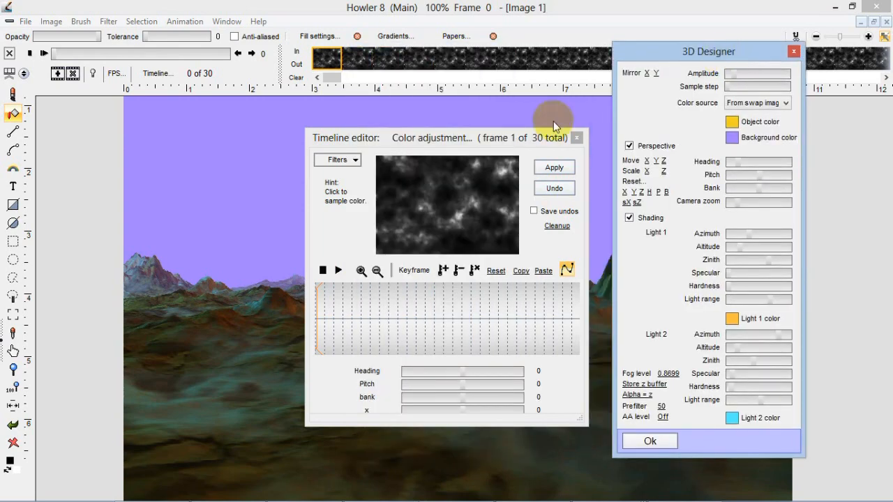
{"action": "mouse_move", "coordinate": [620, 374]}
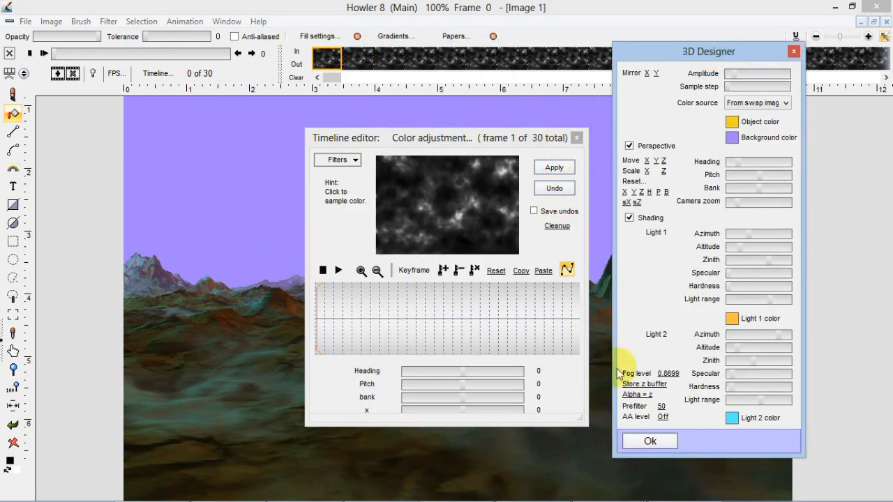
{"action": "left_click", "coordinate": [650, 441]}
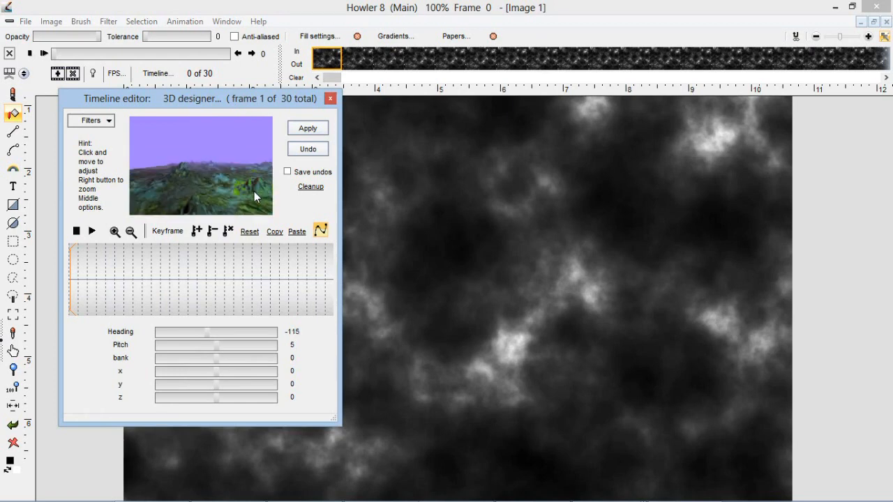
{"action": "mouse_move", "coordinate": [223, 196]}
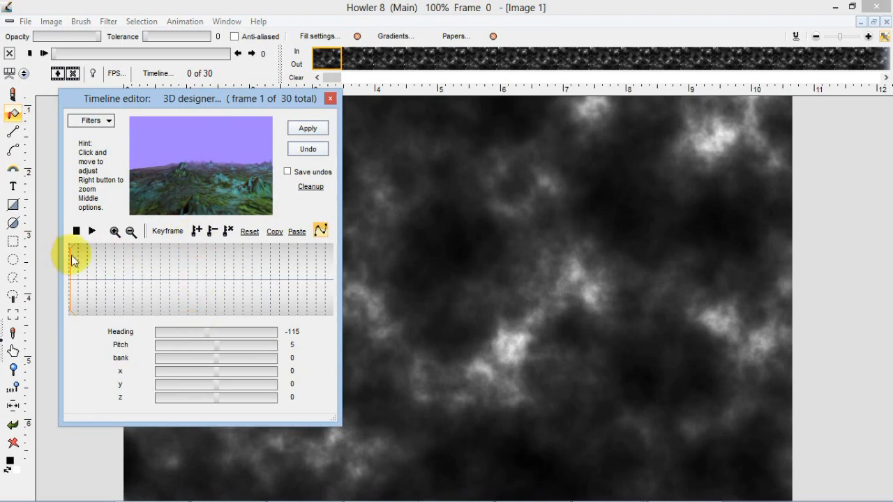
{"action": "mouse_move", "coordinate": [318, 291]}
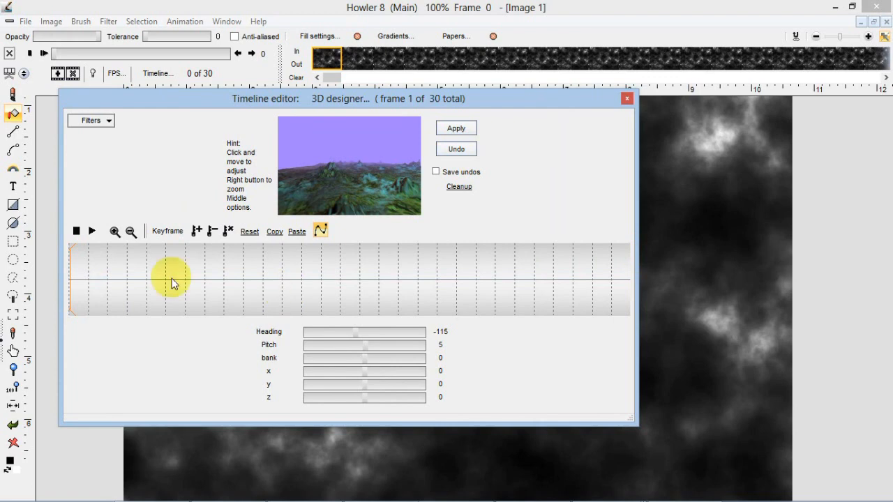
{"action": "mouse_move", "coordinate": [598, 276]}
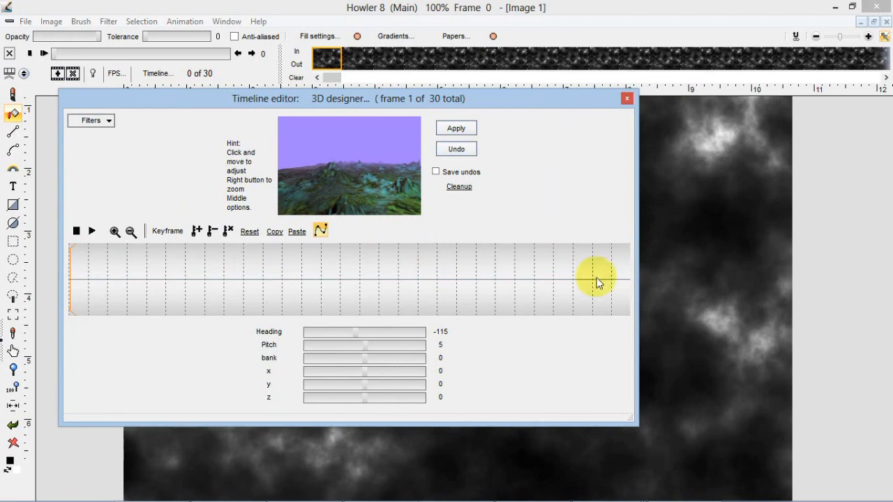
{"action": "mouse_move", "coordinate": [187, 271]}
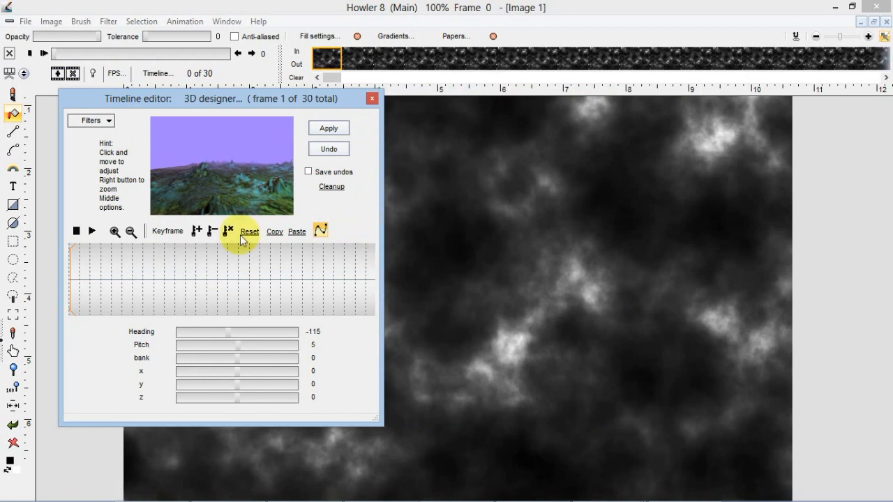
{"action": "mouse_move", "coordinate": [198, 232]}
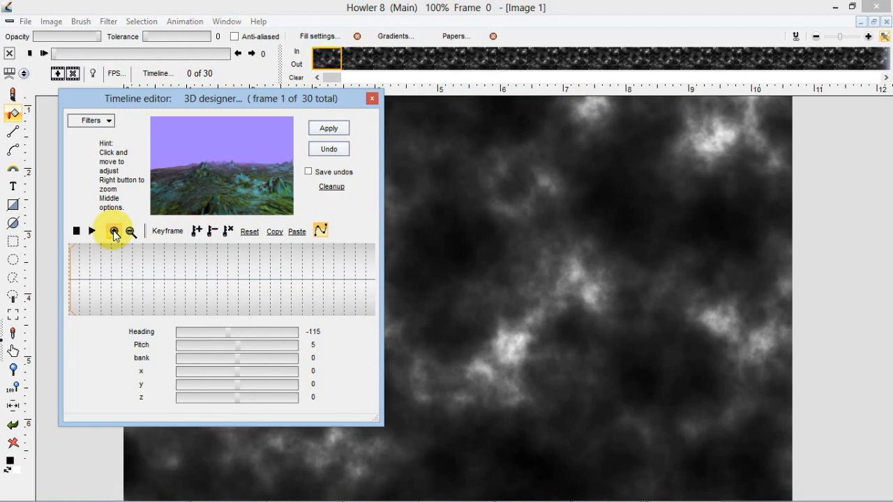
{"action": "left_click", "coordinate": [130, 232]}
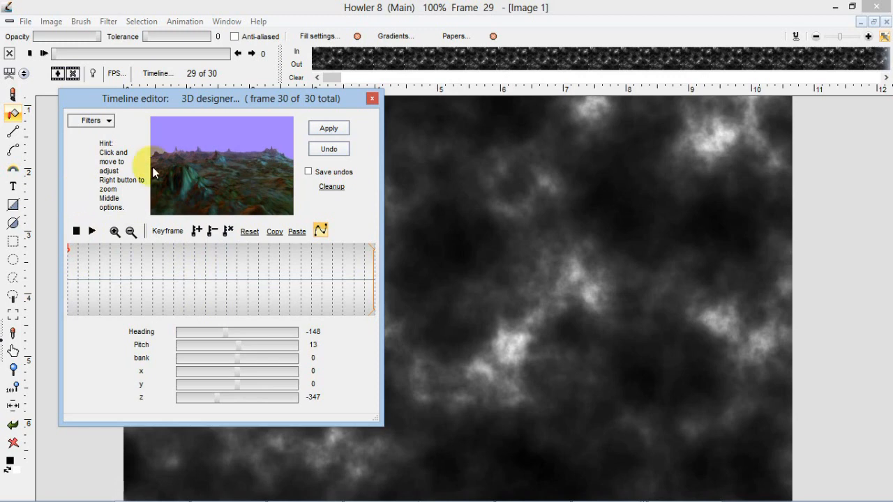
{"action": "mouse_move", "coordinate": [117, 171]}
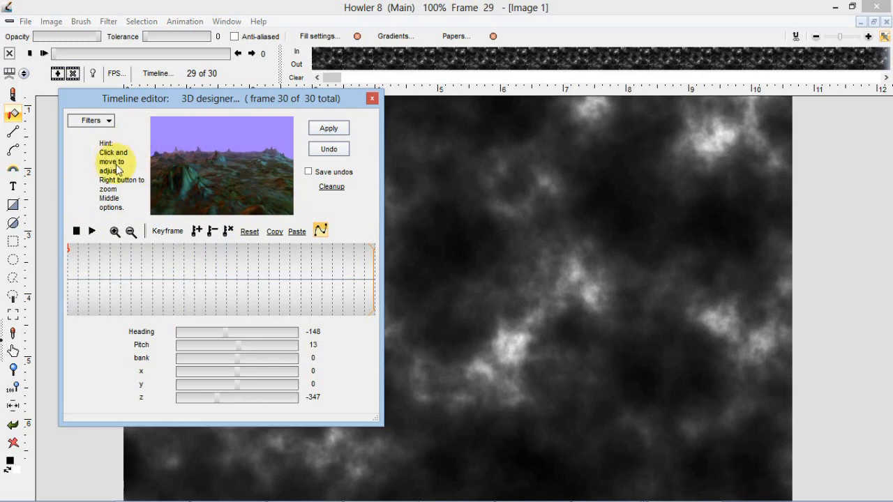
{"action": "mouse_move", "coordinate": [111, 201]}
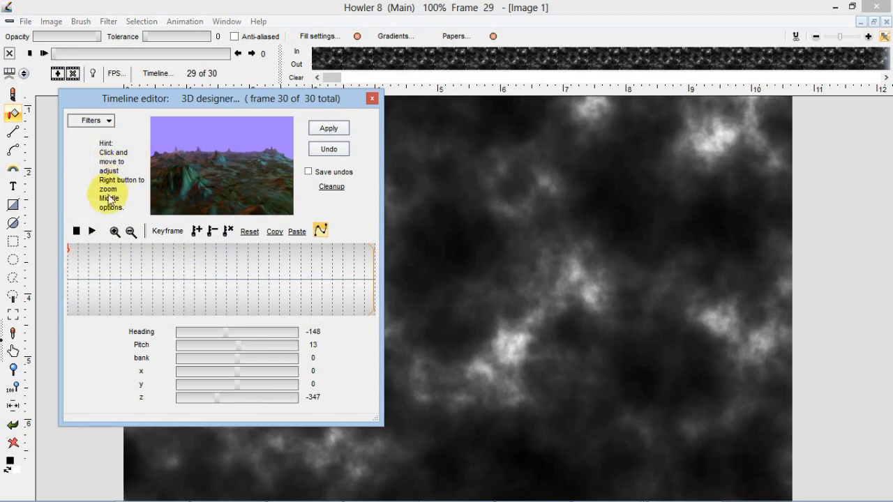
{"action": "mouse_move", "coordinate": [221, 195]}
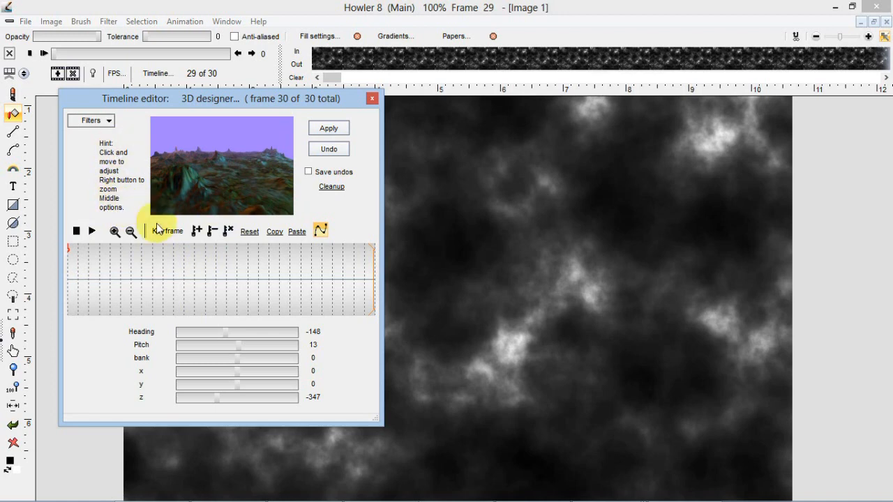
{"action": "mouse_move", "coordinate": [127, 211]}
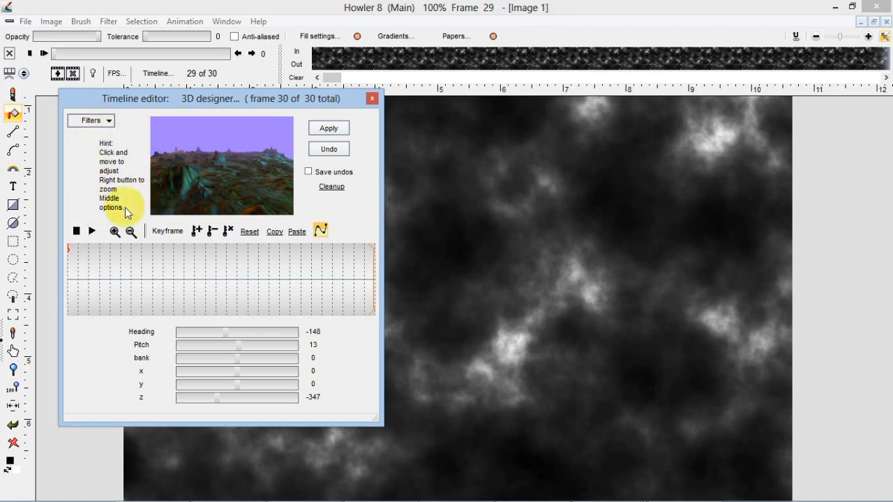
{"action": "mouse_move", "coordinate": [114, 159]}
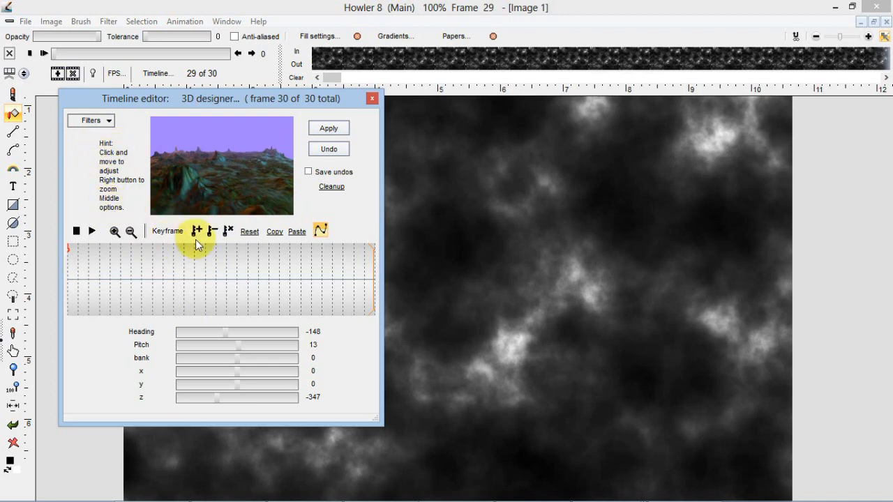
{"action": "mouse_move", "coordinate": [198, 230]}
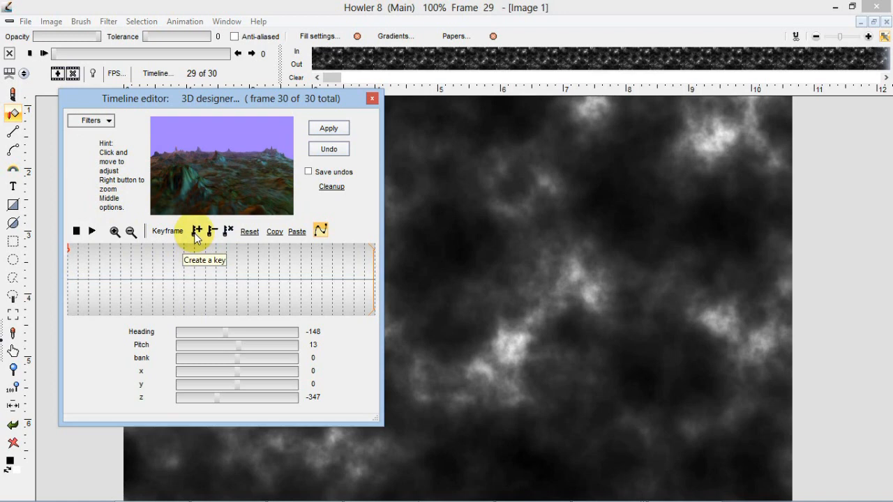
Create the key at frame 30 and preview the interpolated camera at frame 29 (heading -147).
{"action": "left_click", "coordinate": [198, 230]}
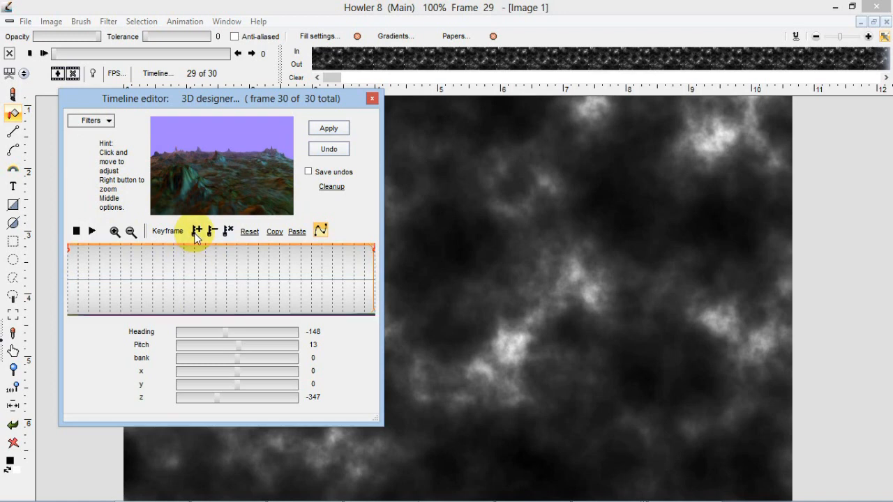
{"action": "mouse_move", "coordinate": [70, 254]}
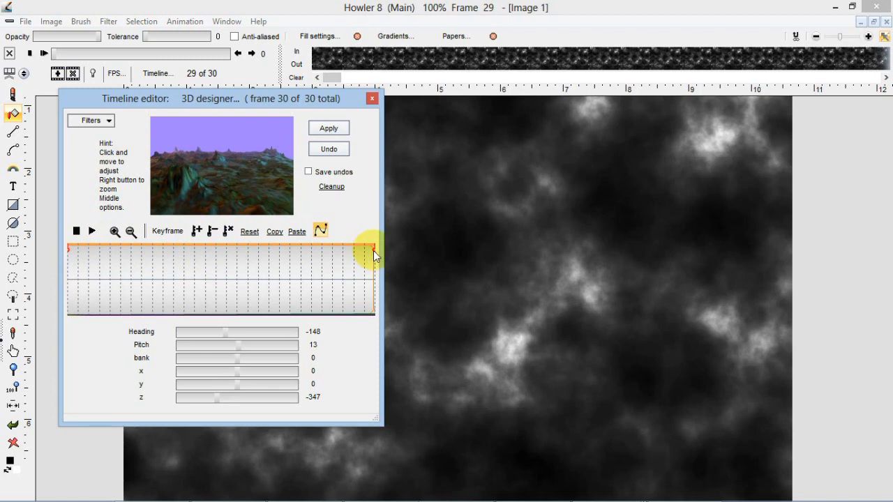
{"action": "left_click_drag", "start_coordinate": [374, 253], "coordinate": [366, 263]}
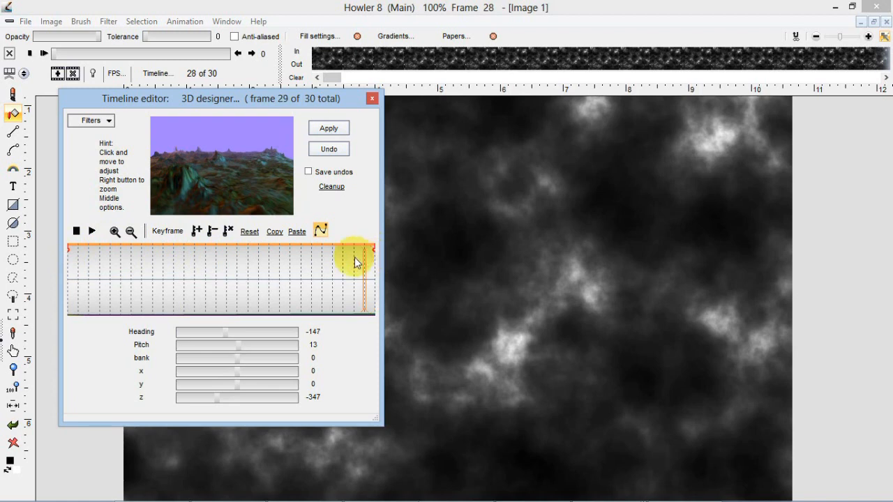